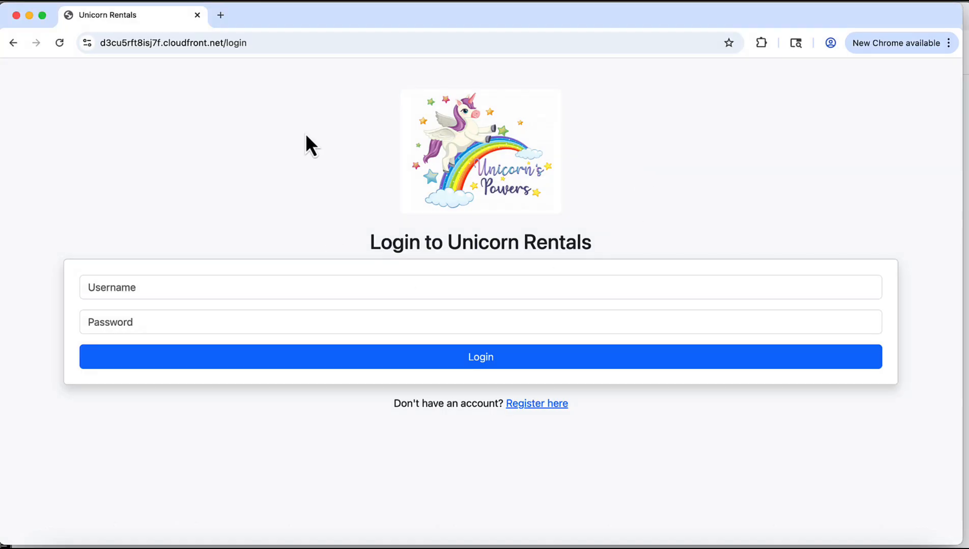
mouse_move(149, 43)
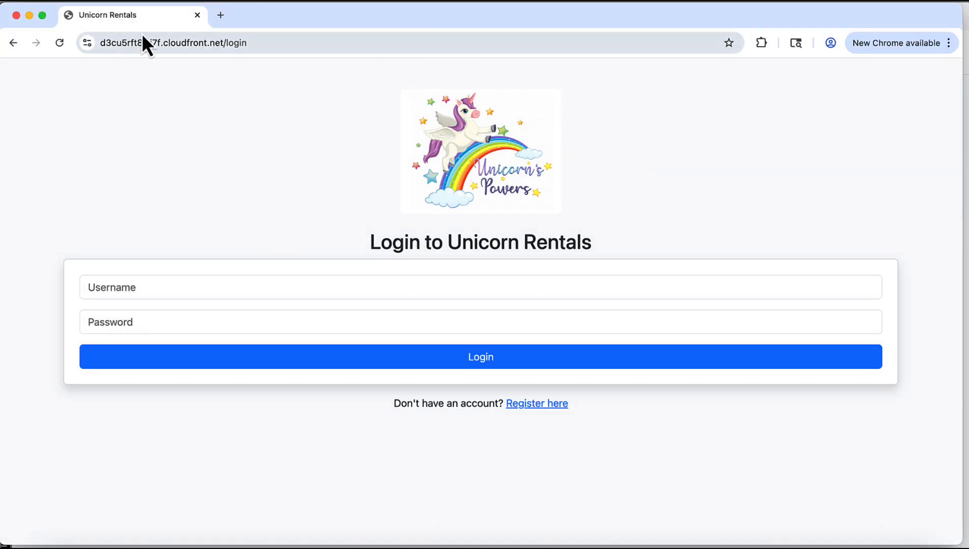
mouse_move(139, 83)
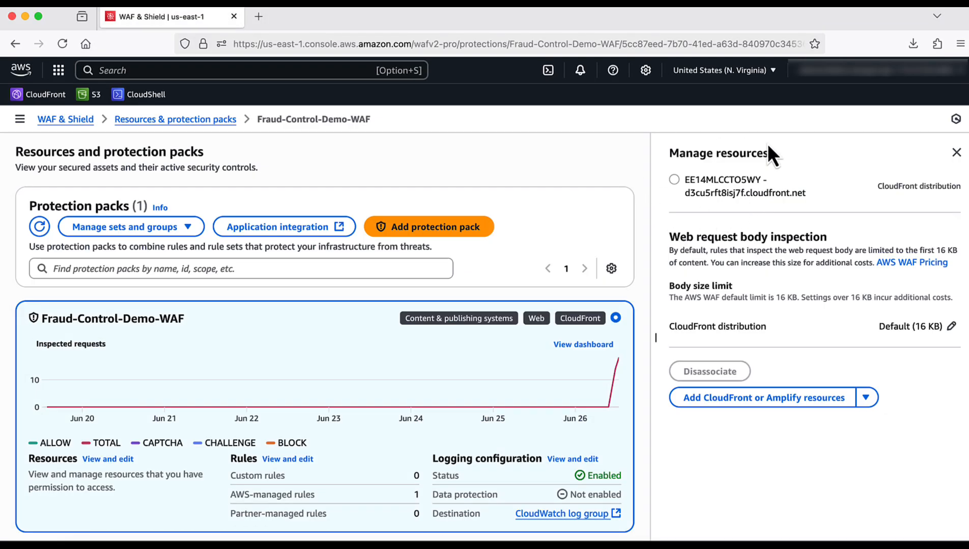
mouse_move(30, 346)
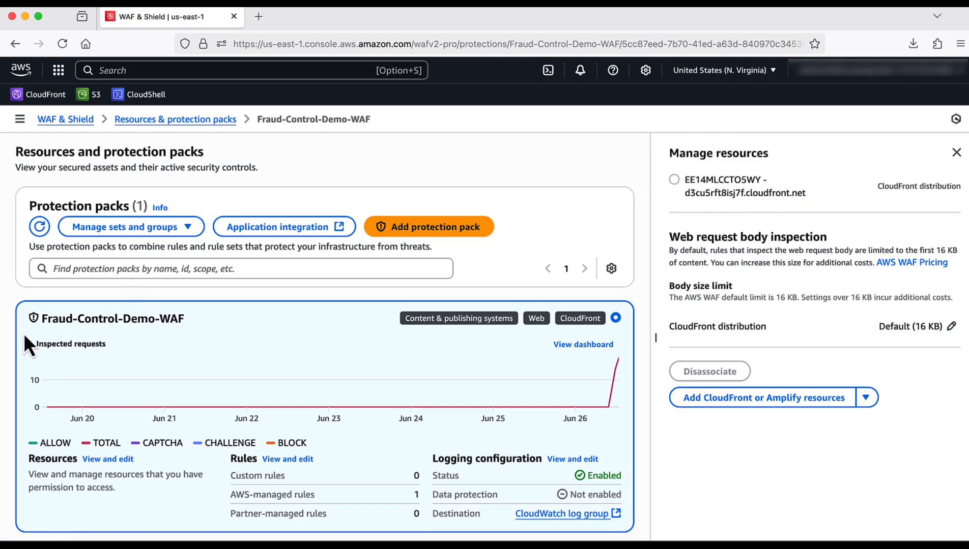
mouse_move(192, 339)
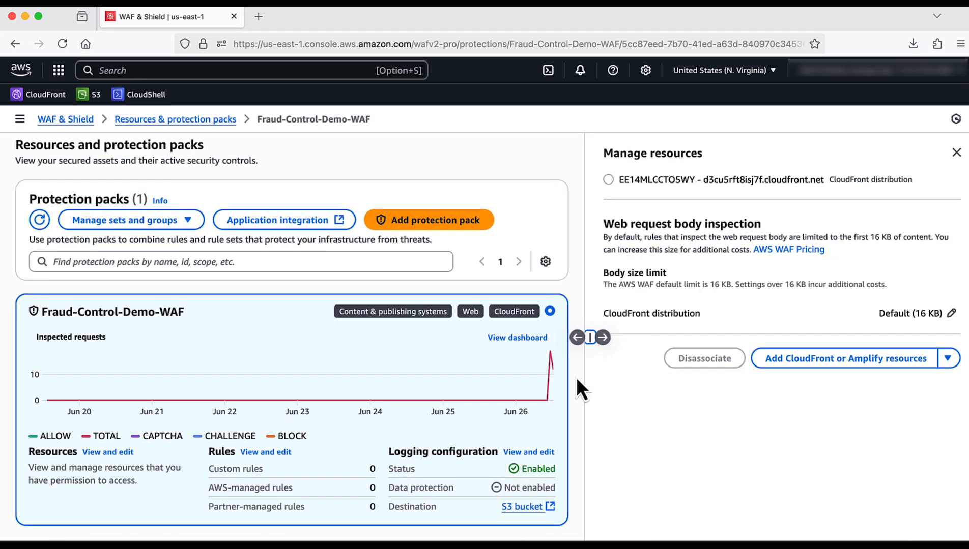
mouse_move(250, 467)
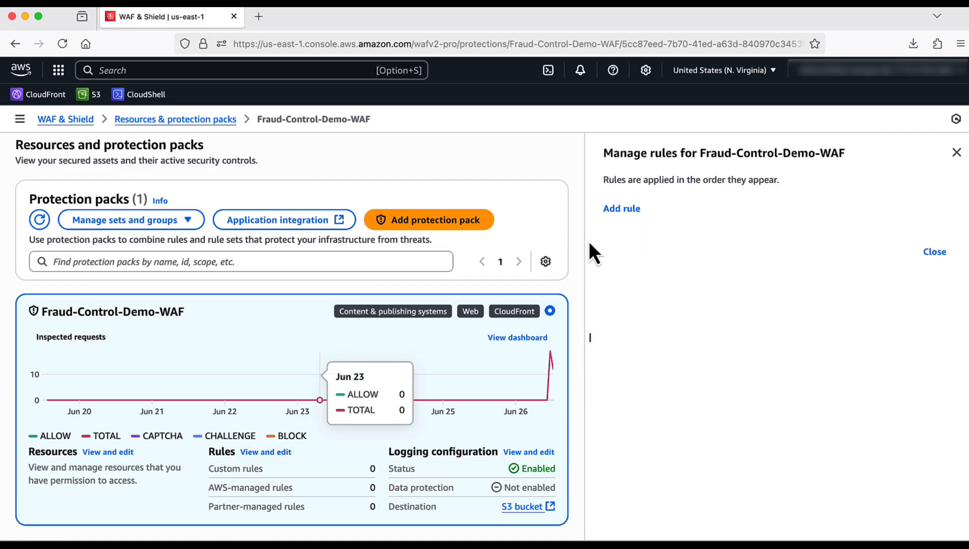
- Add a rule to Fraud-Control-Demo-WAF as an AWS-managed rule group and reach the Paid groups
click(620, 208)
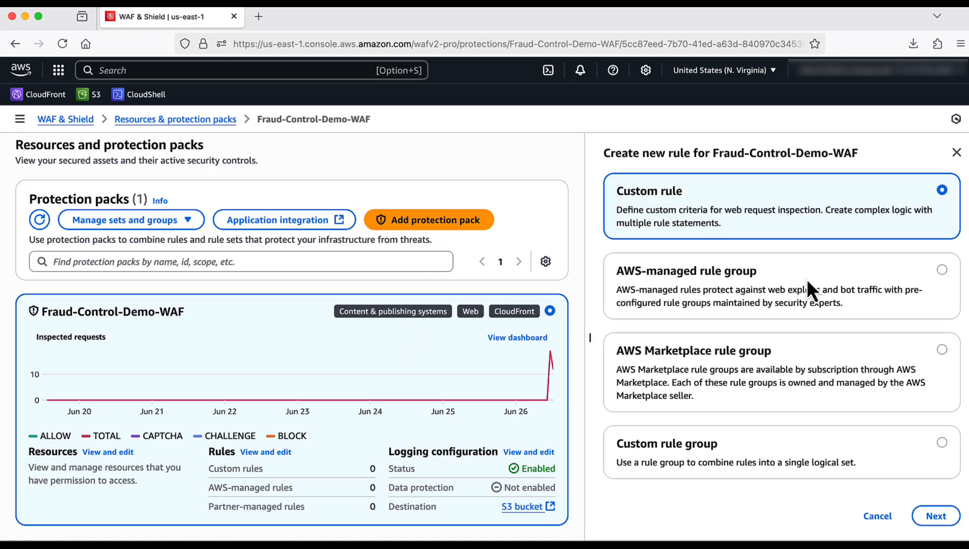
click(935, 516)
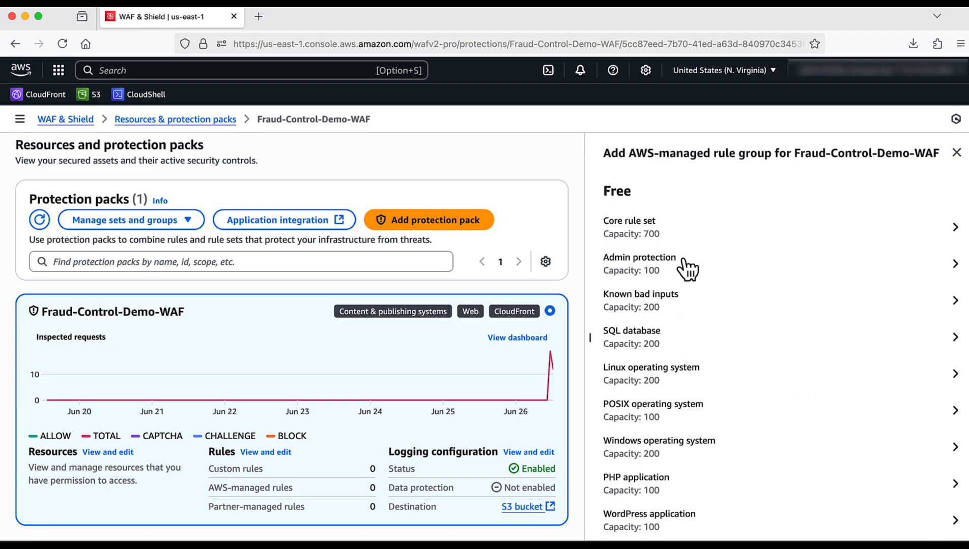
scroll(down, 3)
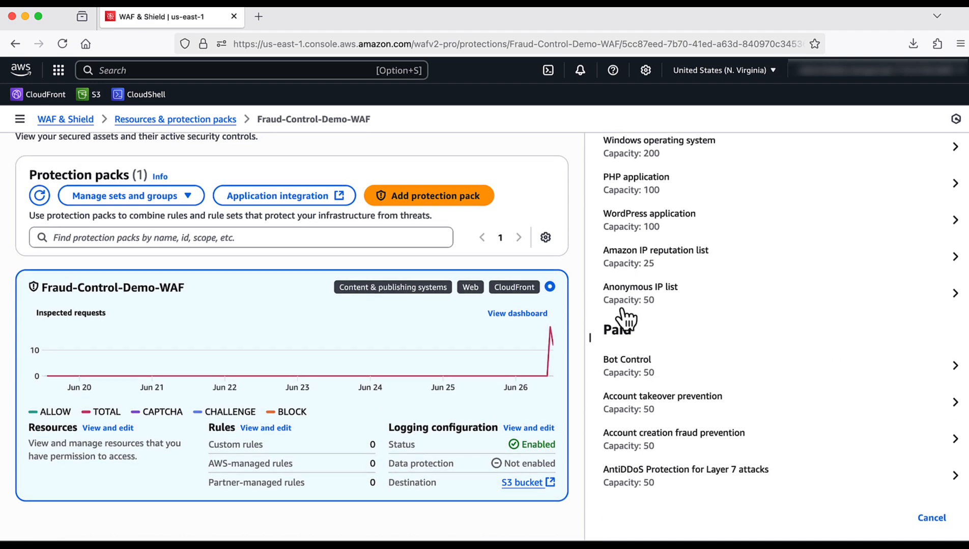
mouse_move(956, 414)
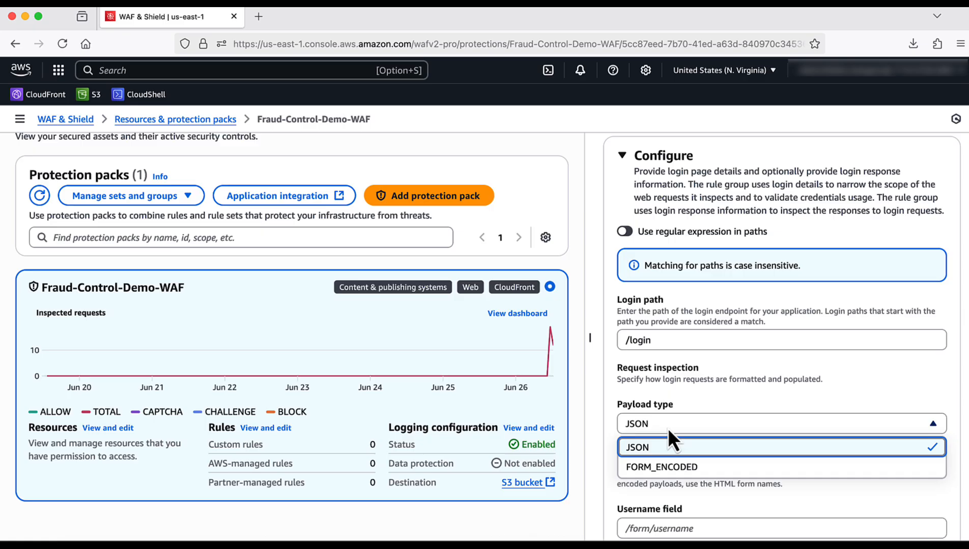
- Set payload FORM_ENCODED with username/password fields and status-code response inspection
click(659, 468)
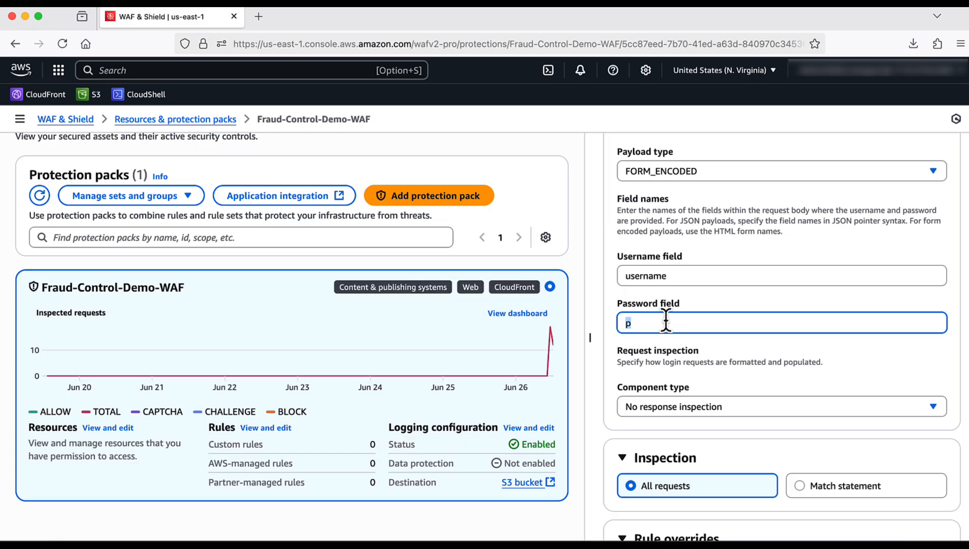
text(password)
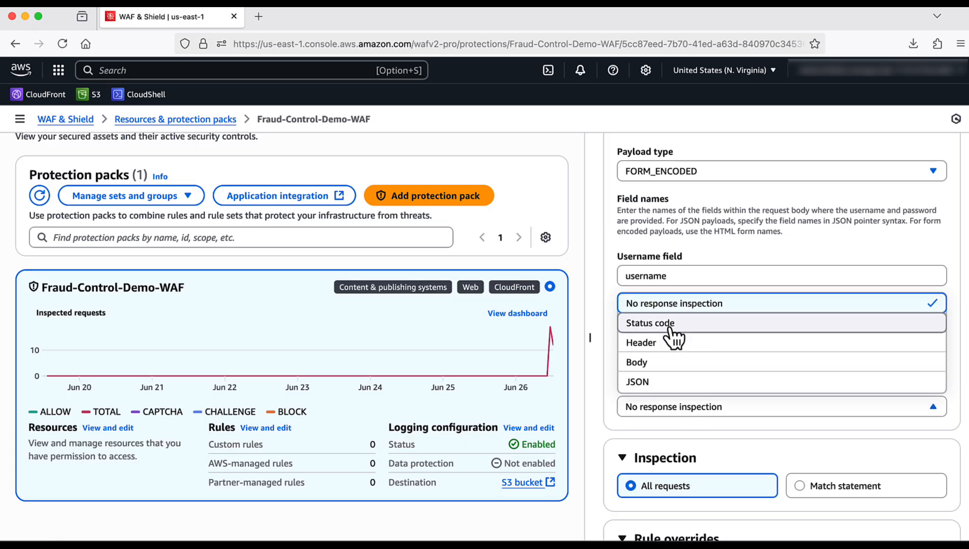
click(650, 323)
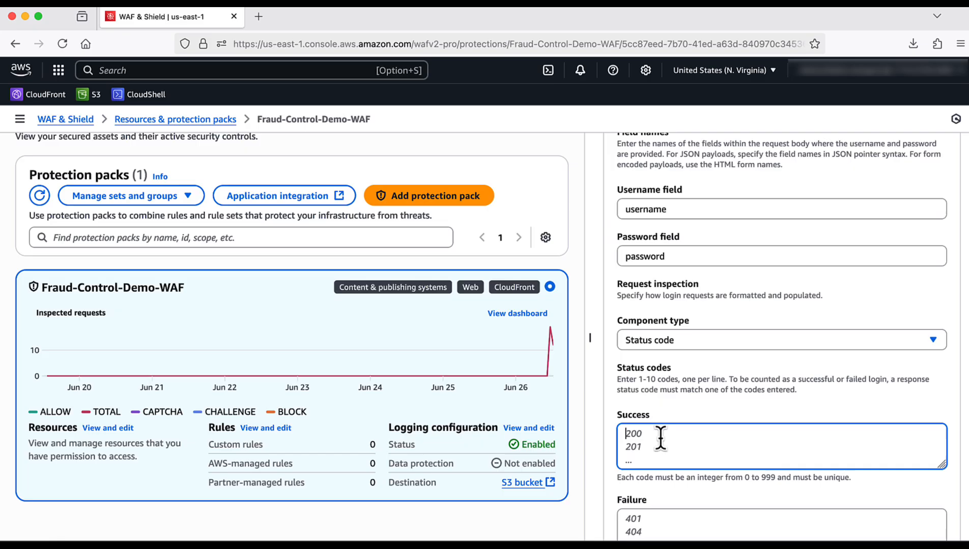
scroll(down, 3)
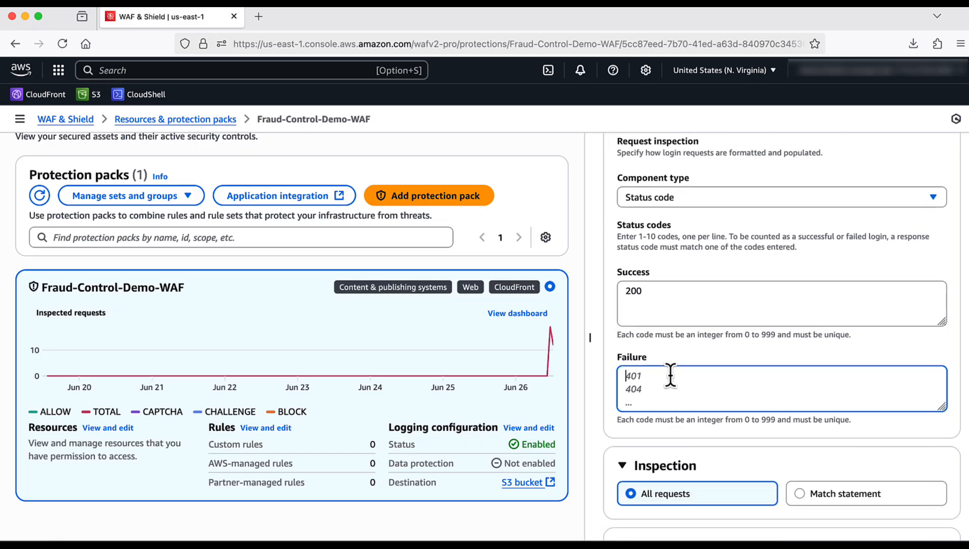
scroll(down, 3)
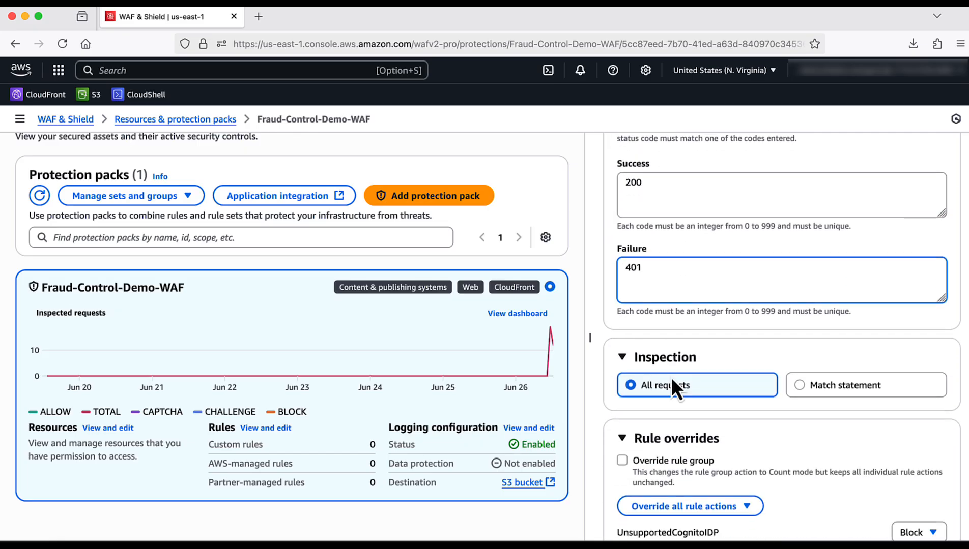
scroll(down, 3)
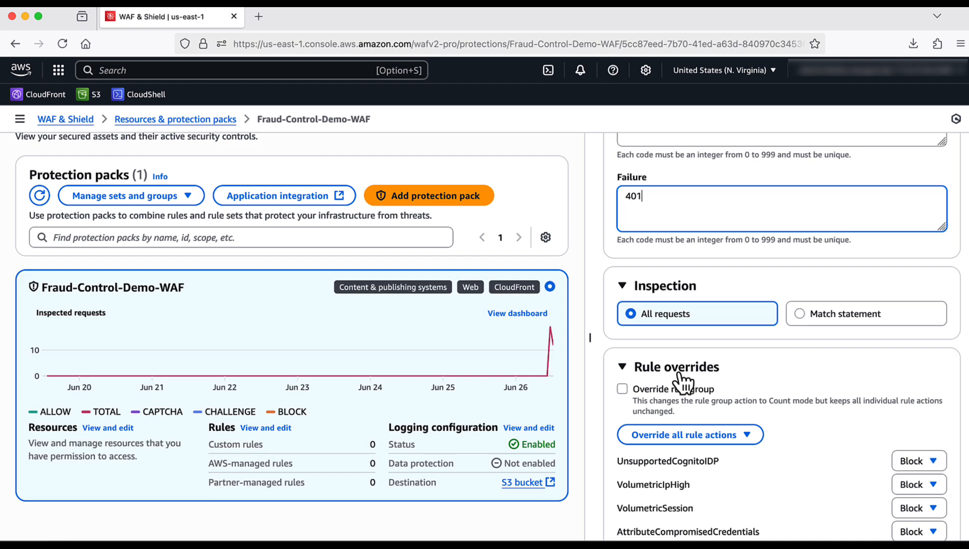
scroll(down, 3)
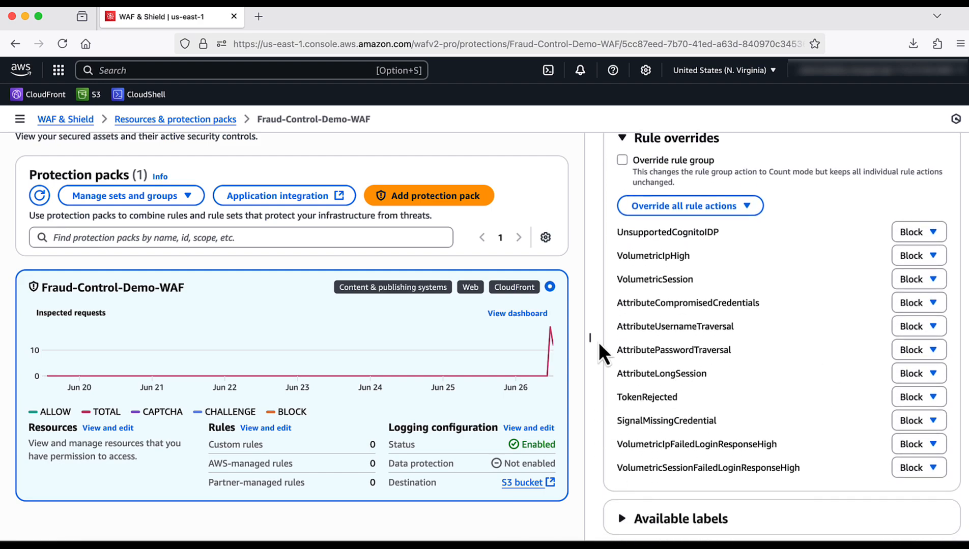
mouse_move(856, 512)
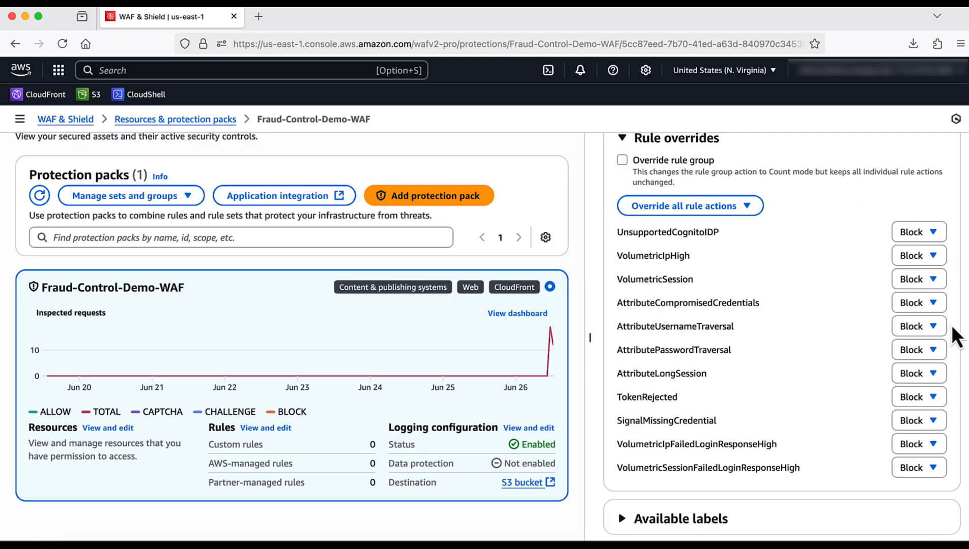
mouse_move(797, 495)
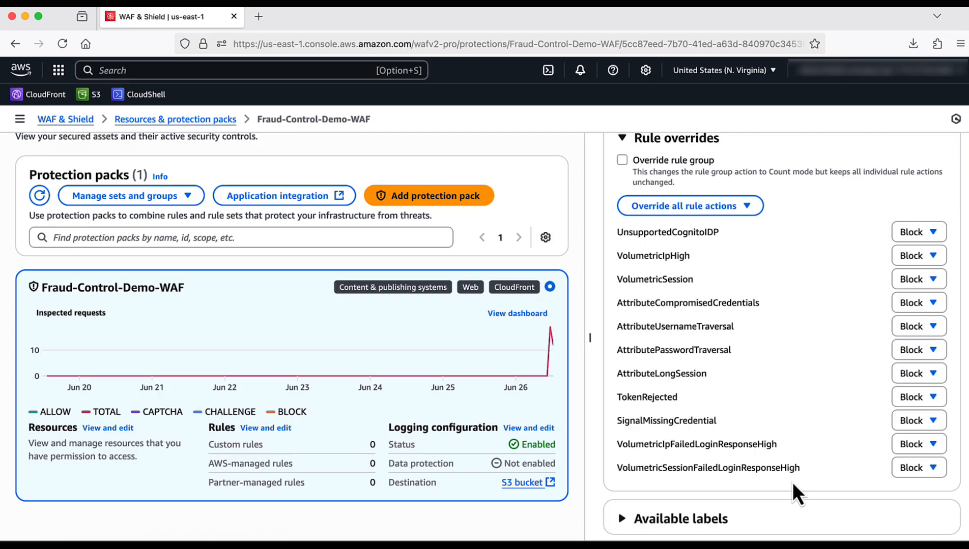
mouse_move(856, 491)
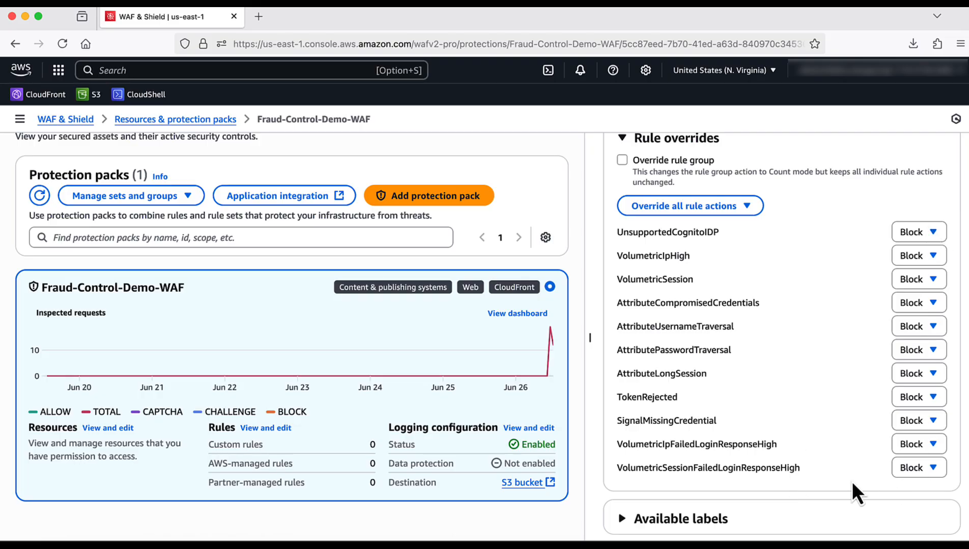
scroll(down, 3)
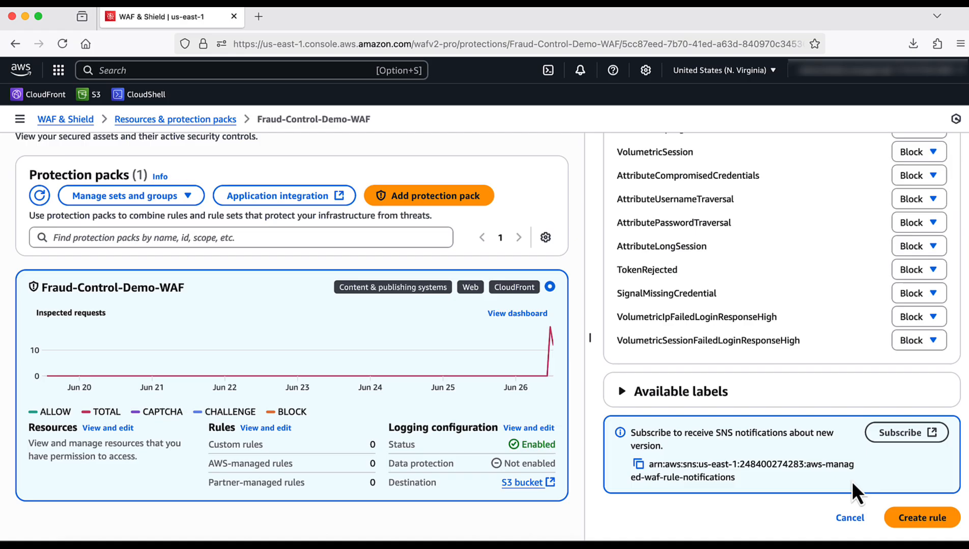
mouse_move(921, 518)
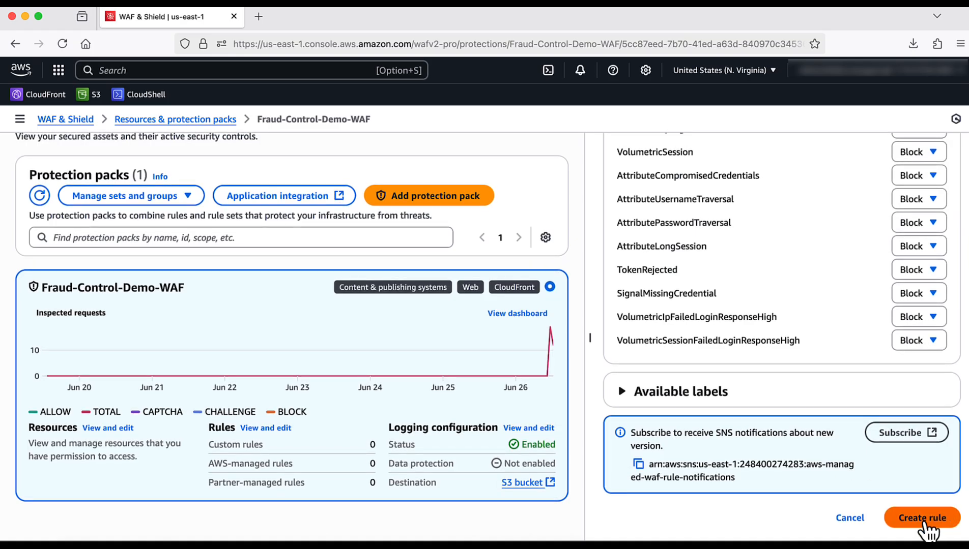
- Save the AWSManagedRulesATPRuleSet rule and close the Manage rules panel
click(921, 518)
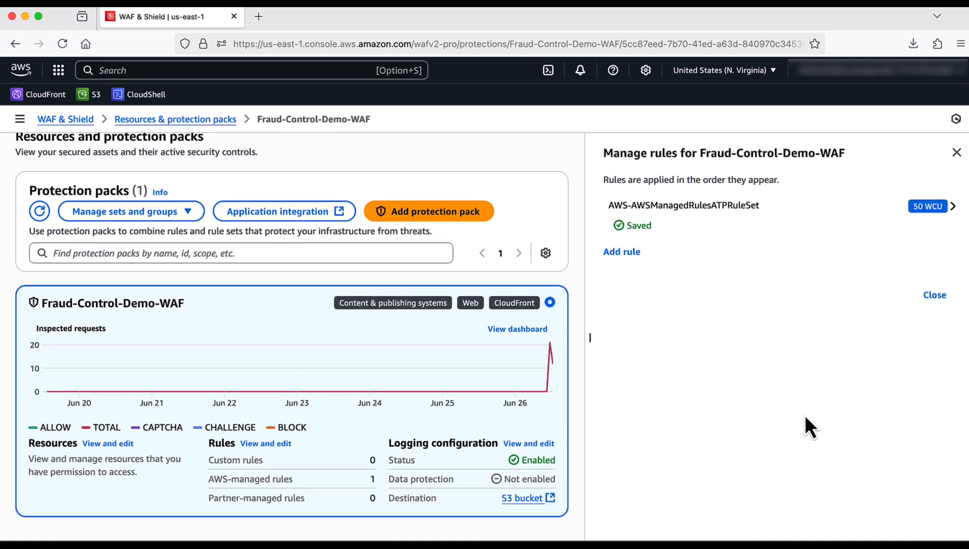
mouse_move(880, 321)
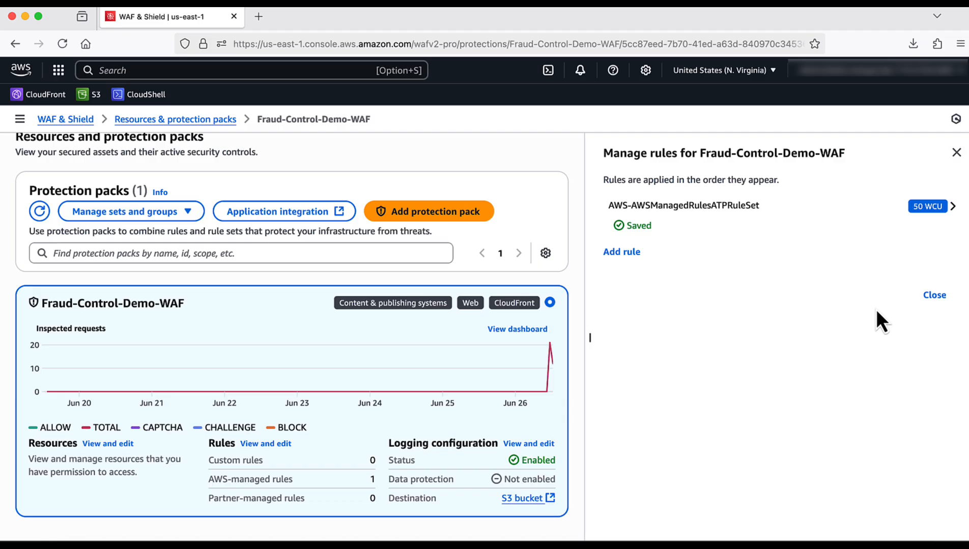
mouse_move(935, 296)
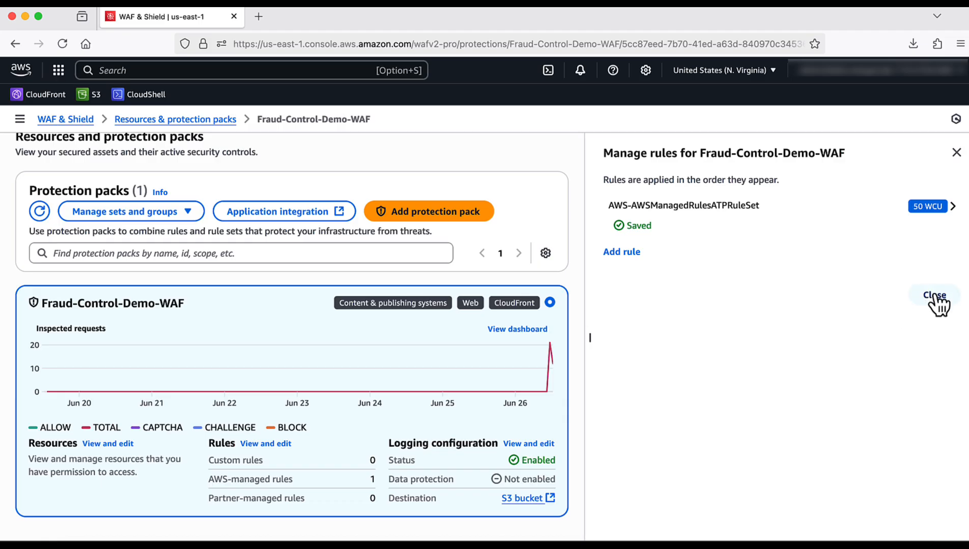
click(935, 295)
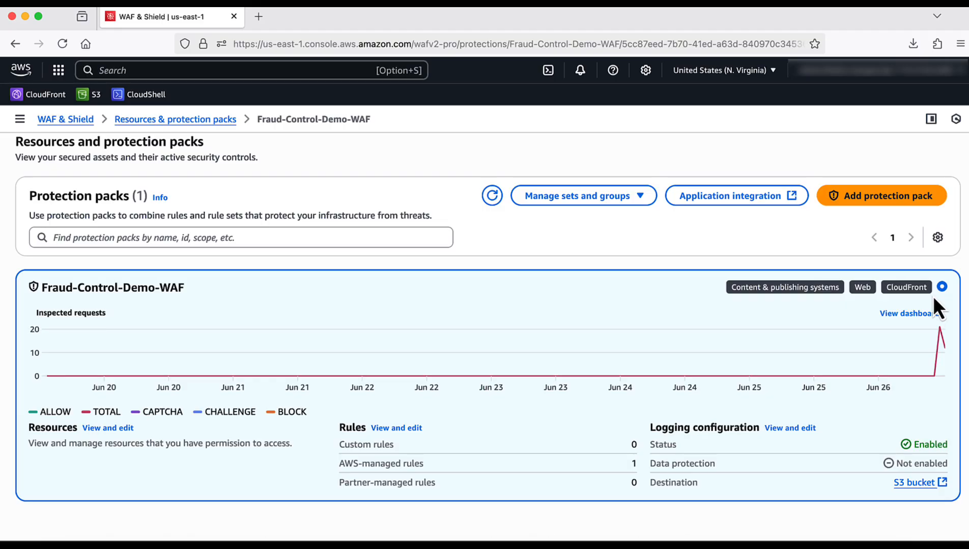
click(145, 95)
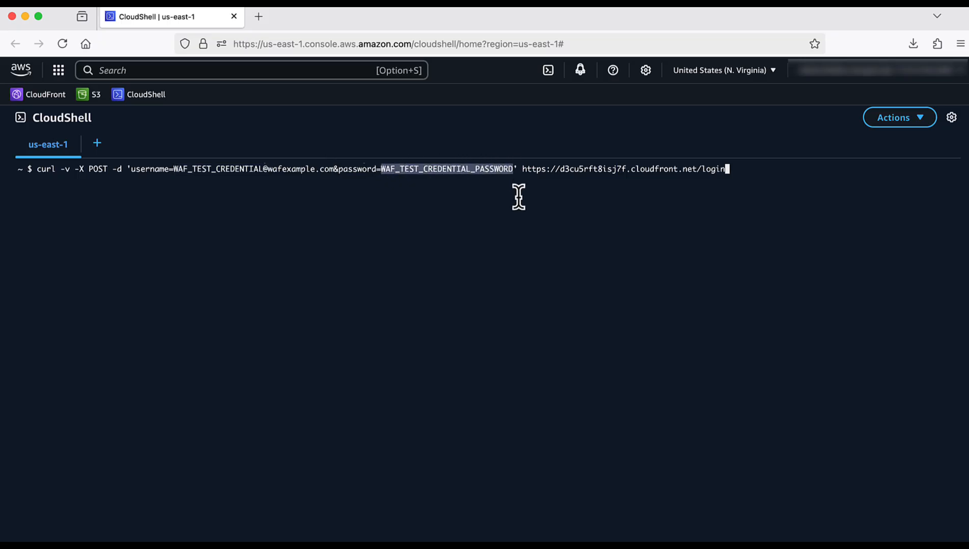
- Run the curl login POST with the WAF test credentials and get an HTTP 200 logged-in response
key(Return)
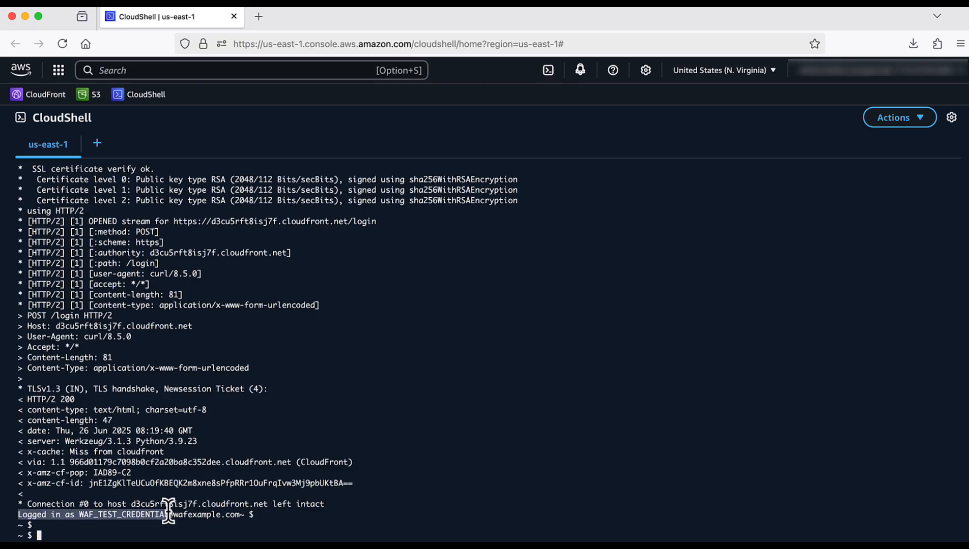
mouse_move(354, 481)
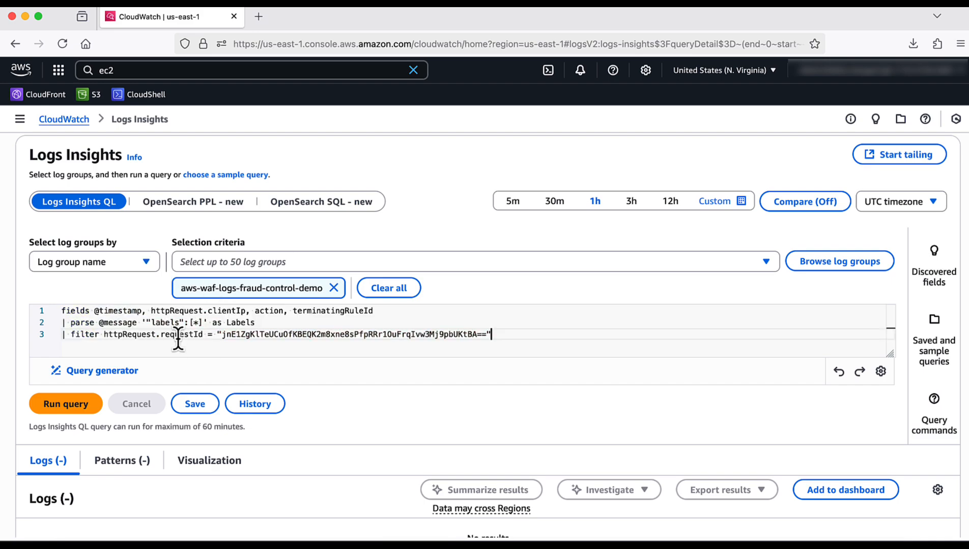
mouse_move(65, 403)
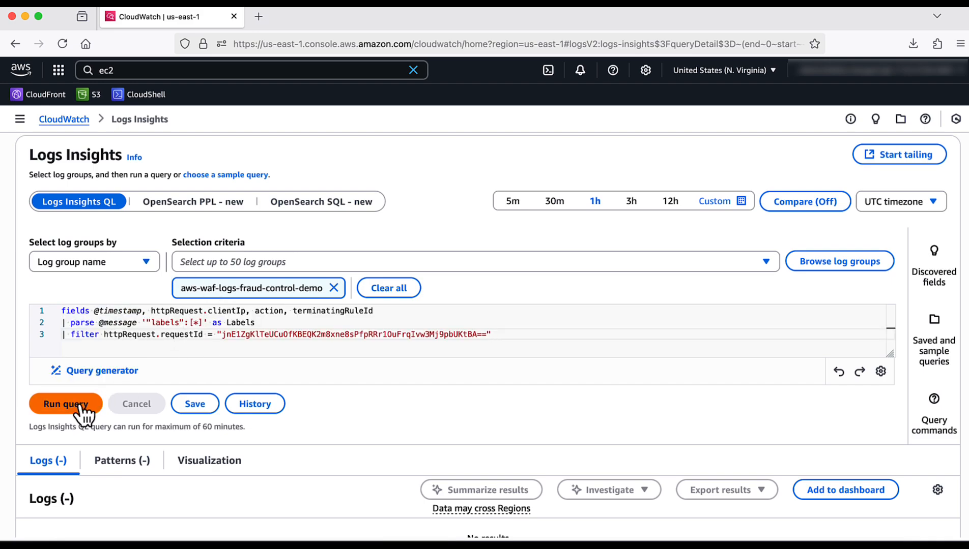
- Run the request-ID Logs Insights query and expand the single matched ALLOW record's fields
click(65, 404)
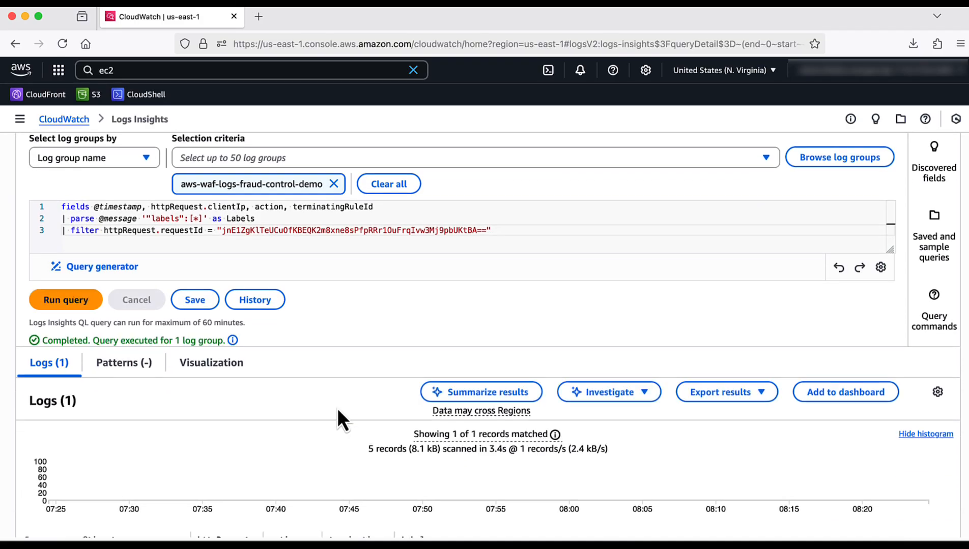
scroll(down, 3)
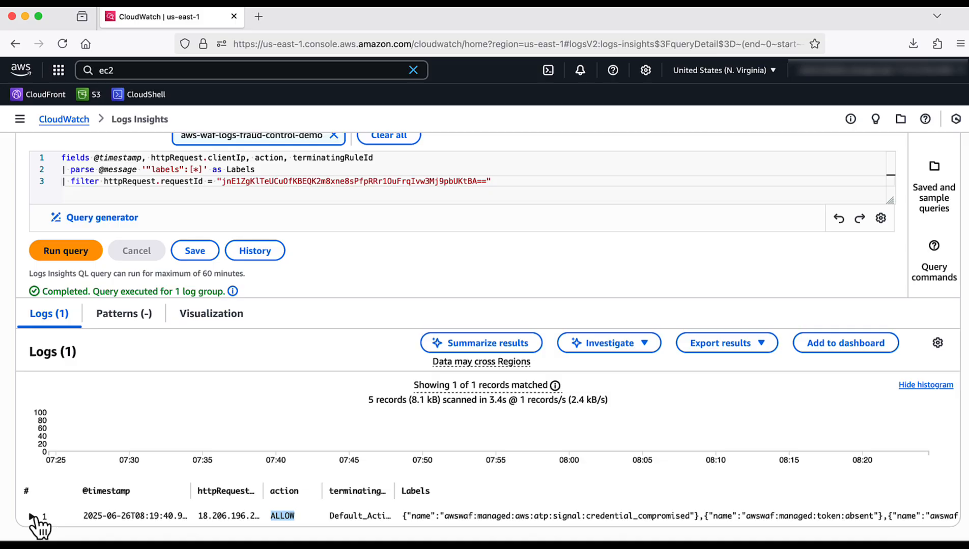
click(43, 516)
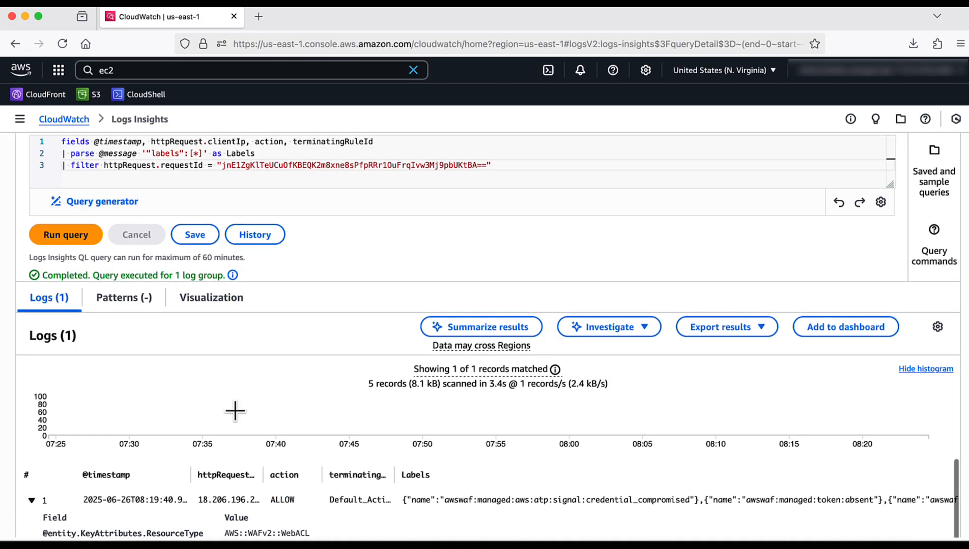
scroll(down, 3)
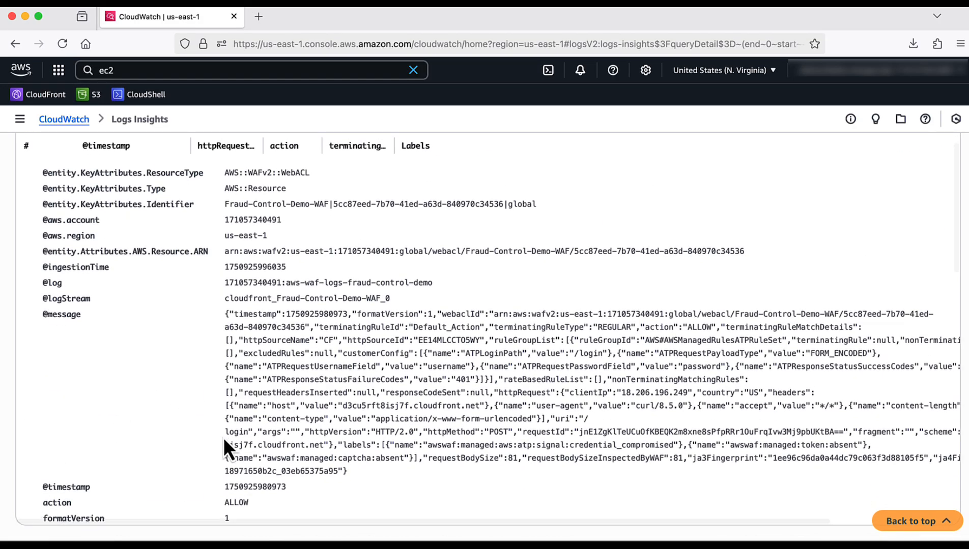
scroll(down, 3)
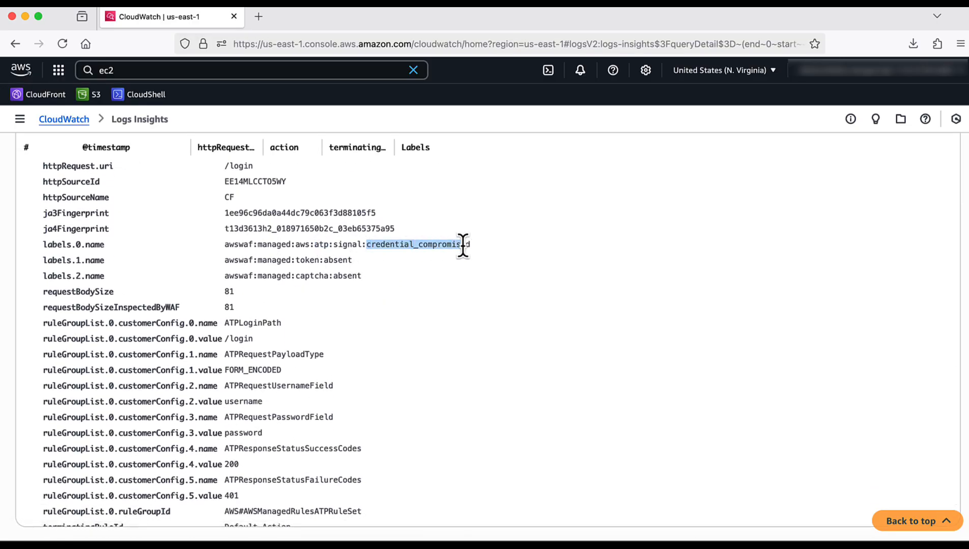
scroll(down, 3)
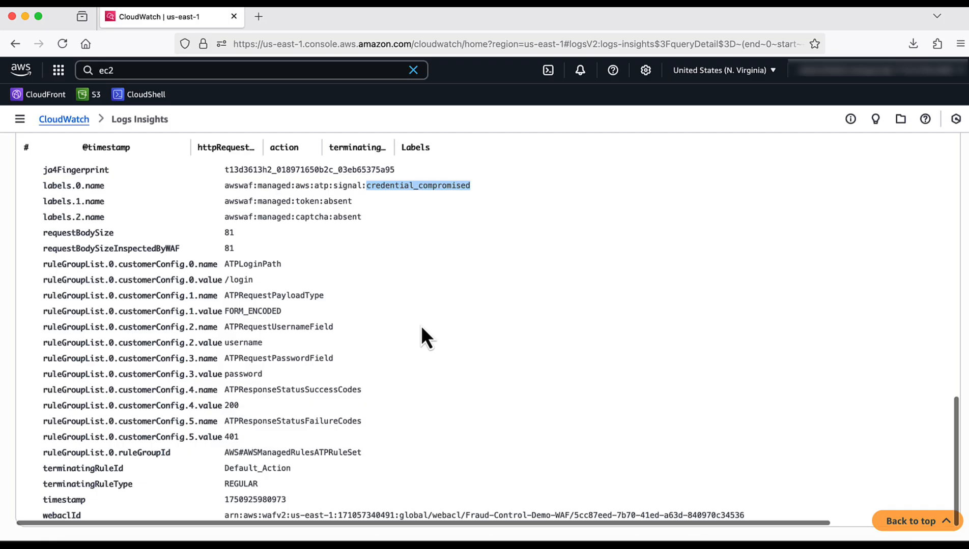
mouse_move(723, 355)
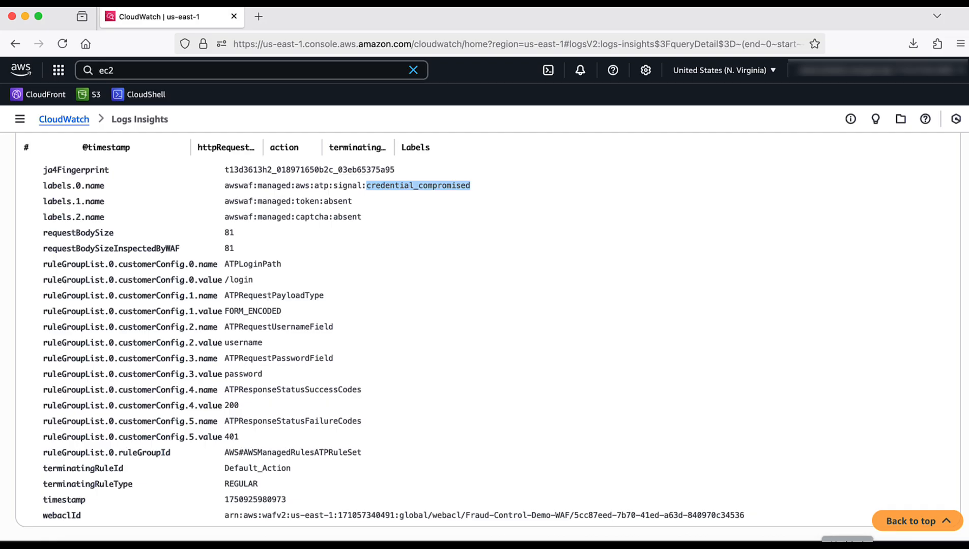
mouse_move(723, 355)
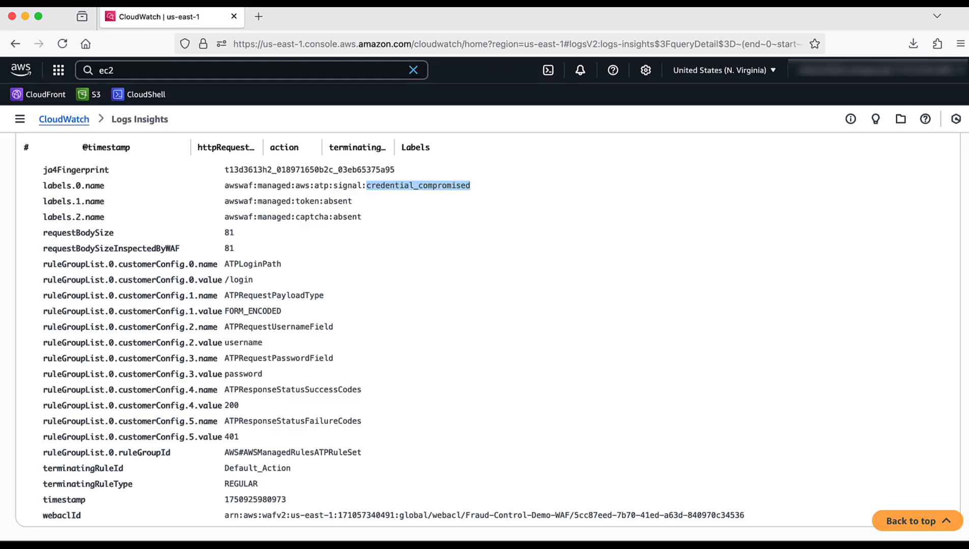
mouse_move(723, 356)
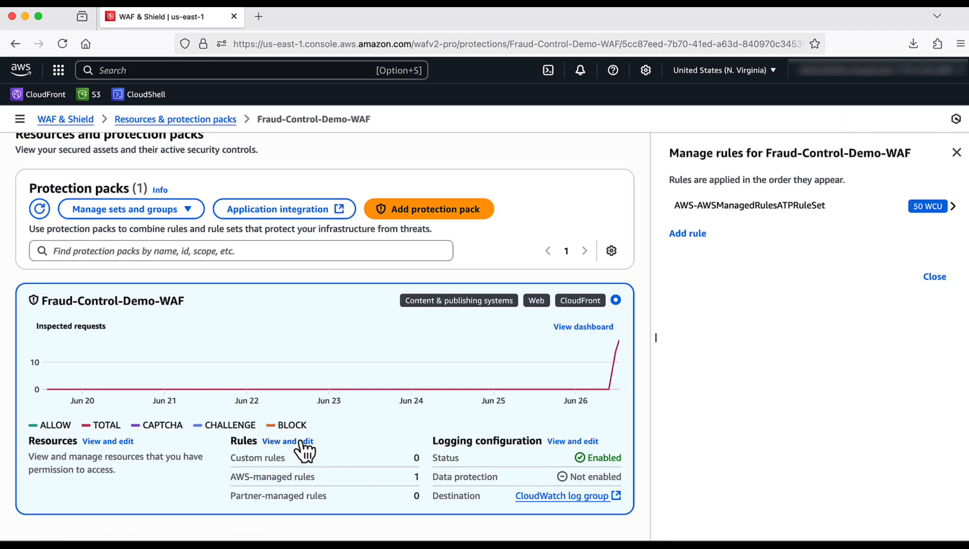
- Add a new custom rule to Fraud-Control-Demo-WAF and continue to its settings
click(686, 233)
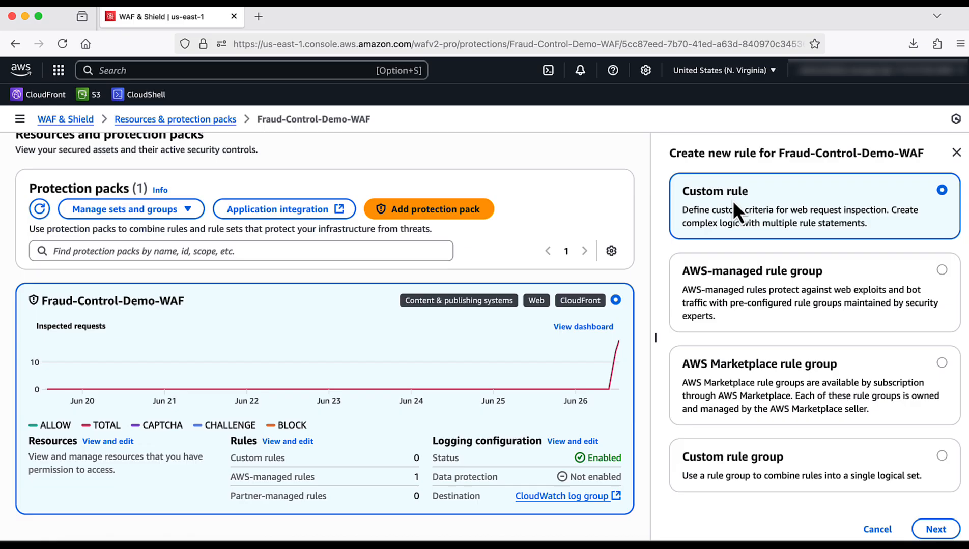
mouse_move(934, 530)
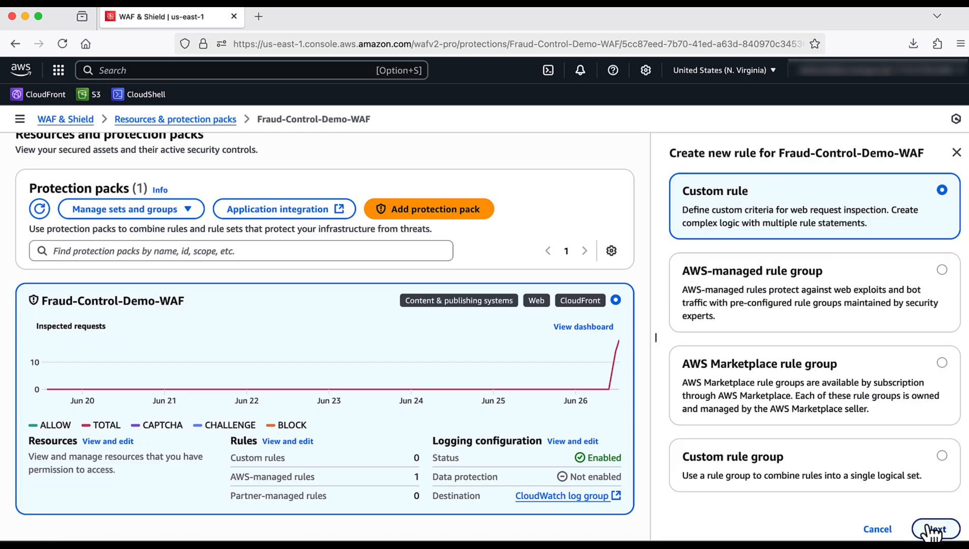
scroll(down, 3)
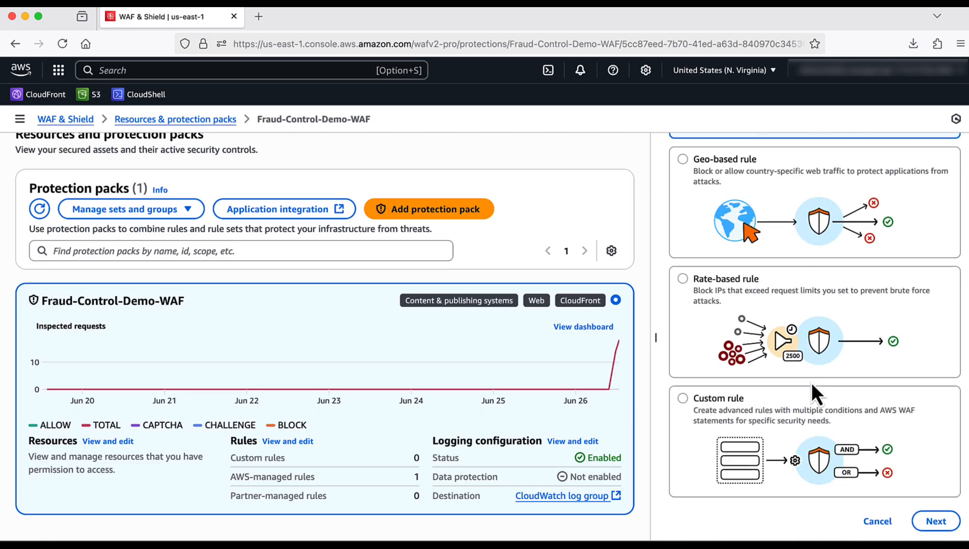
click(682, 395)
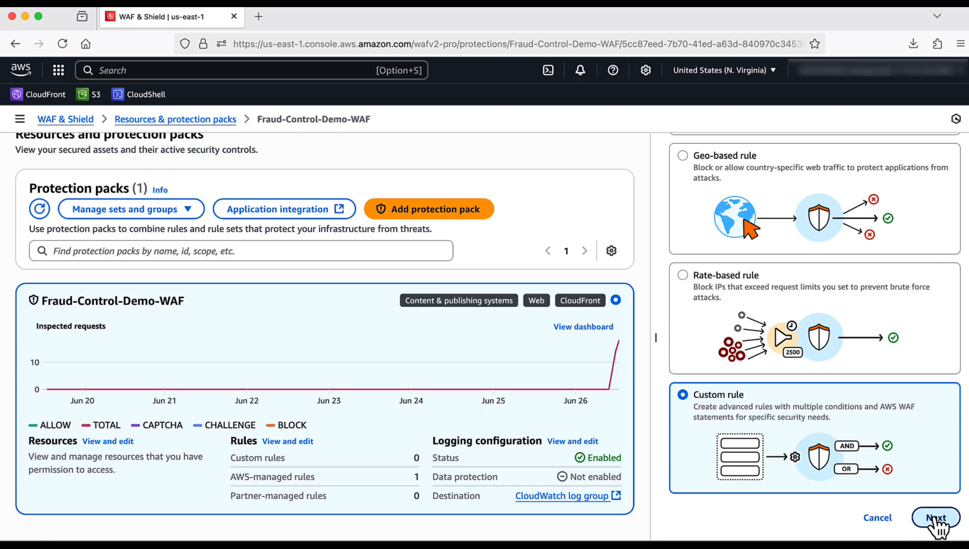
click(935, 518)
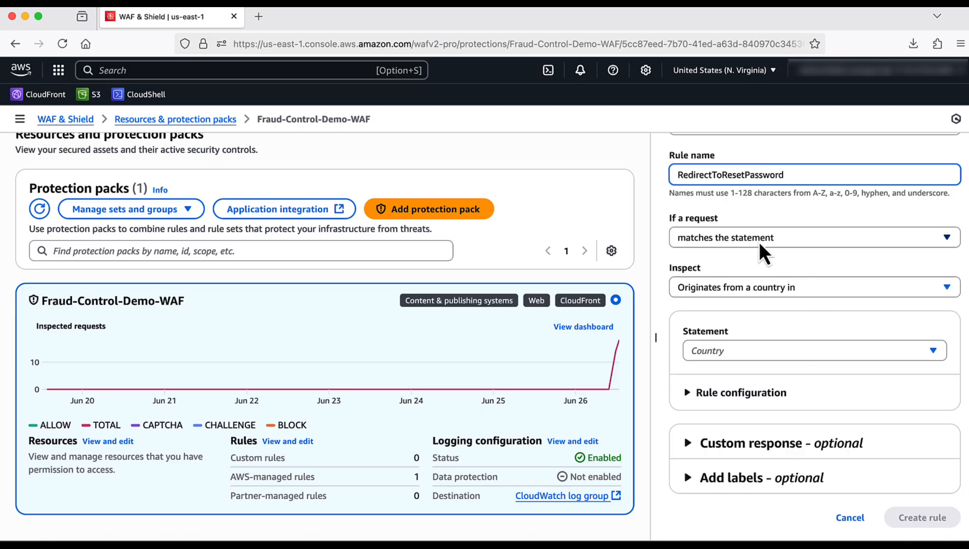
- Make RedirectToResetPassword inspect for a request label and enable a custom 401 response
click(812, 287)
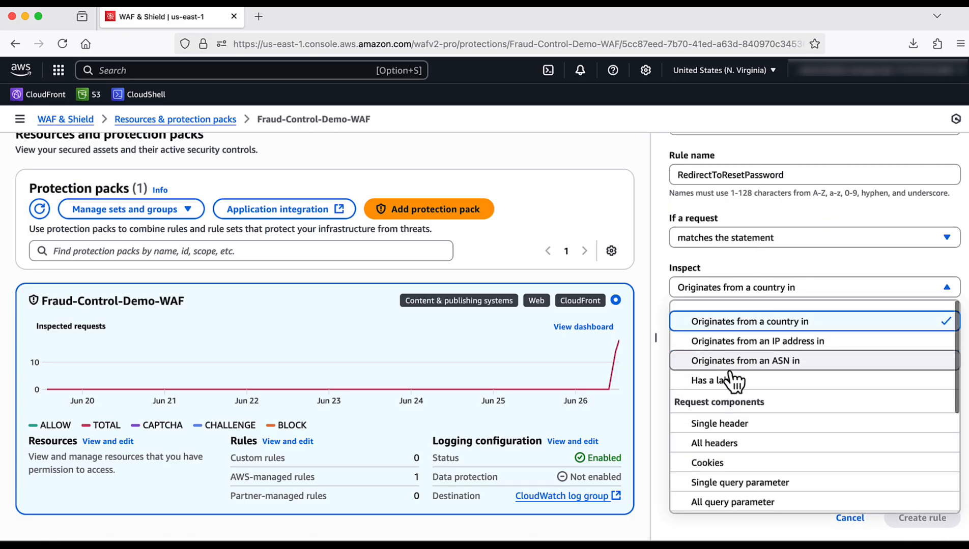
click(713, 380)
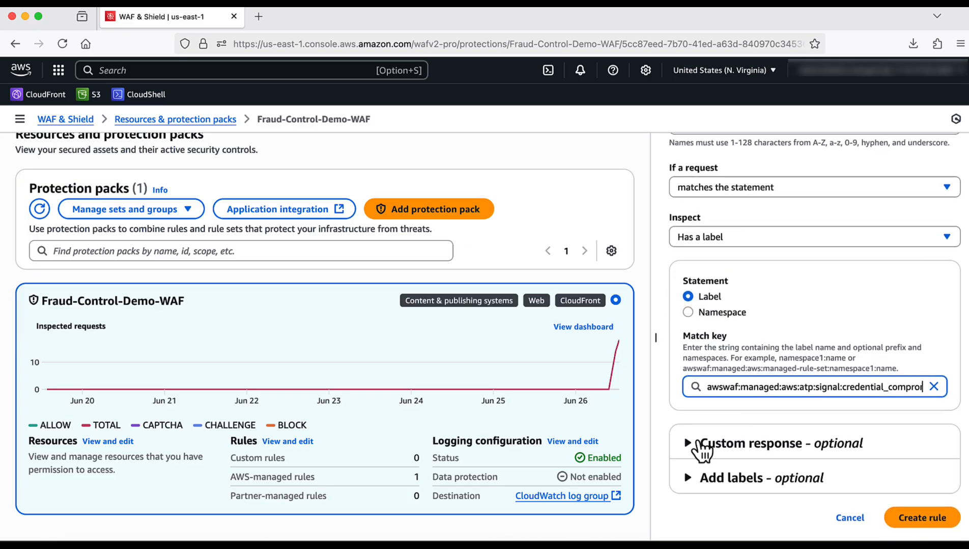
click(687, 443)
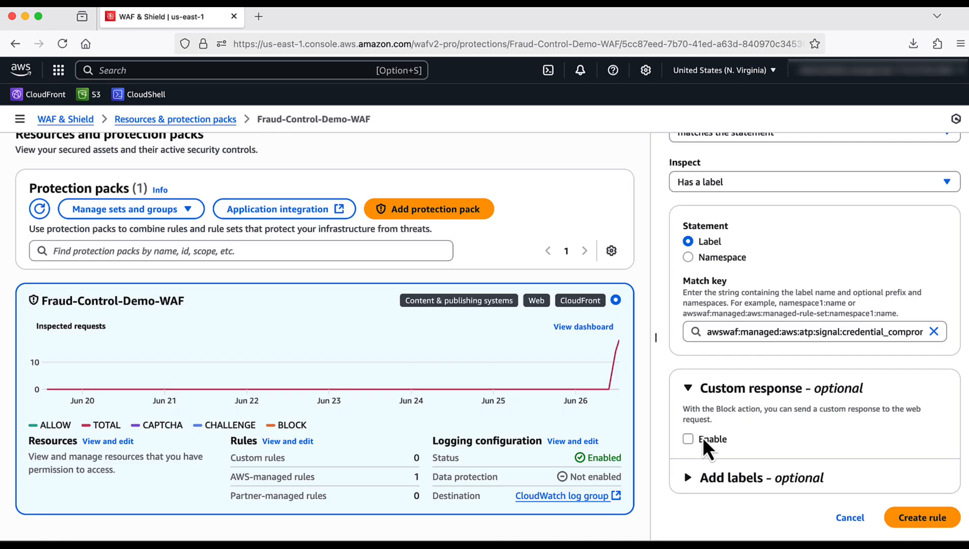
click(688, 440)
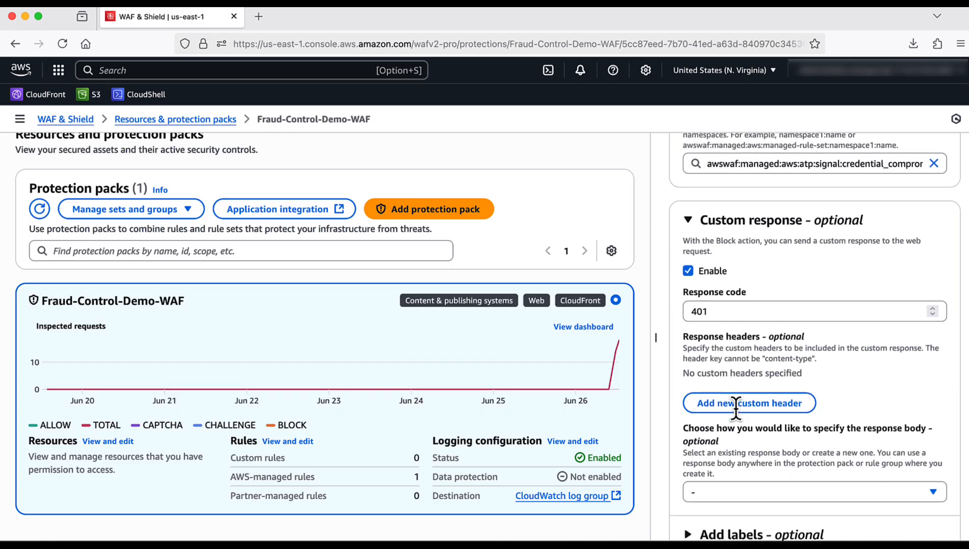
click(813, 491)
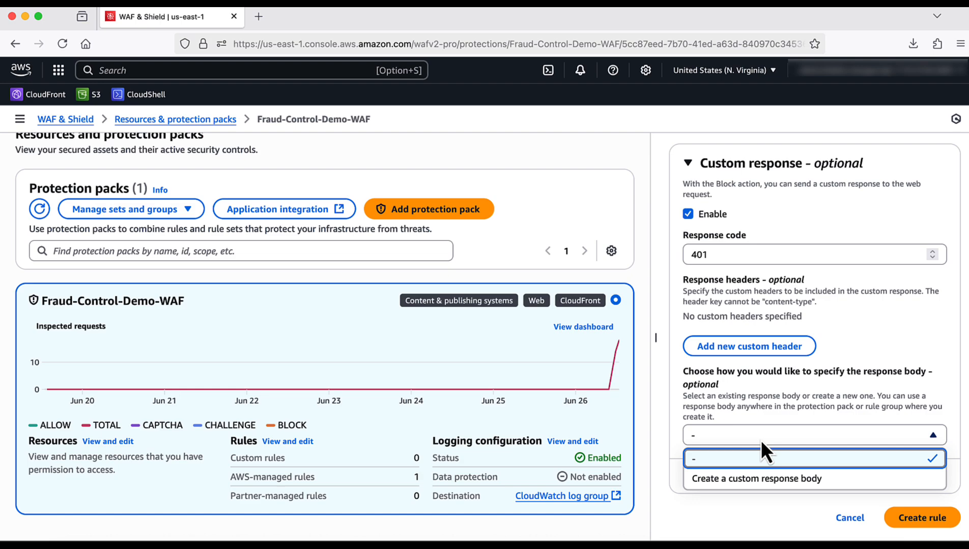
mouse_move(752, 480)
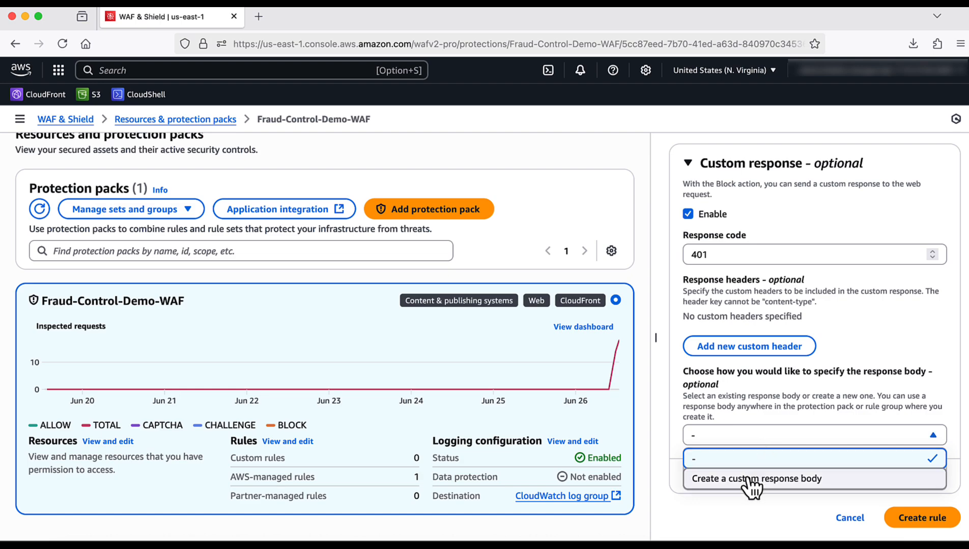
- Create HTML response body RedirectOnLeakedCreds and save the RedirectToResetPassword rule
click(756, 478)
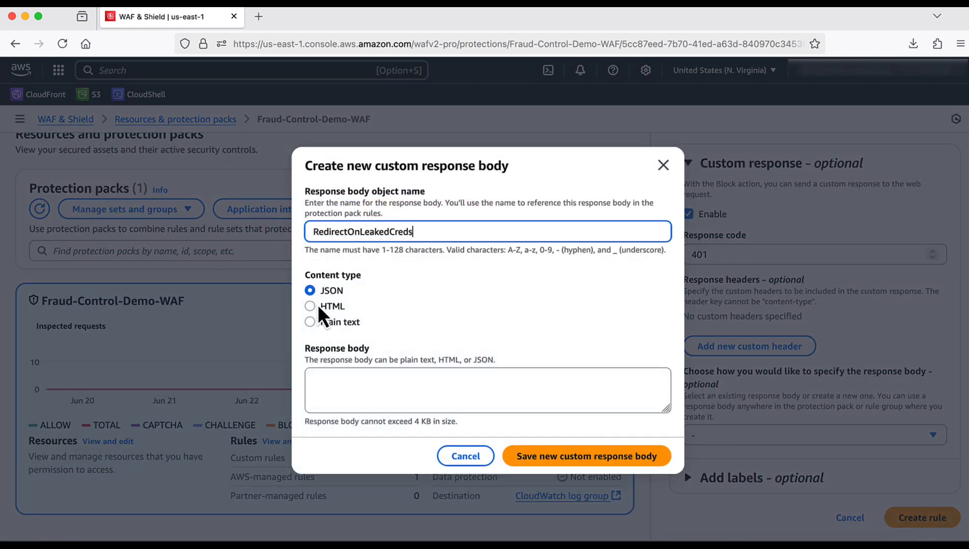
click(310, 306)
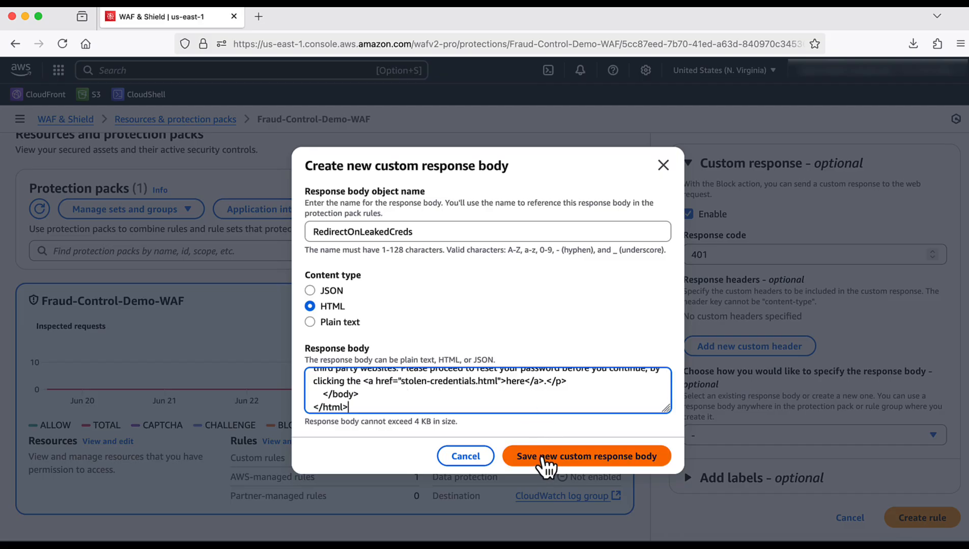
click(585, 456)
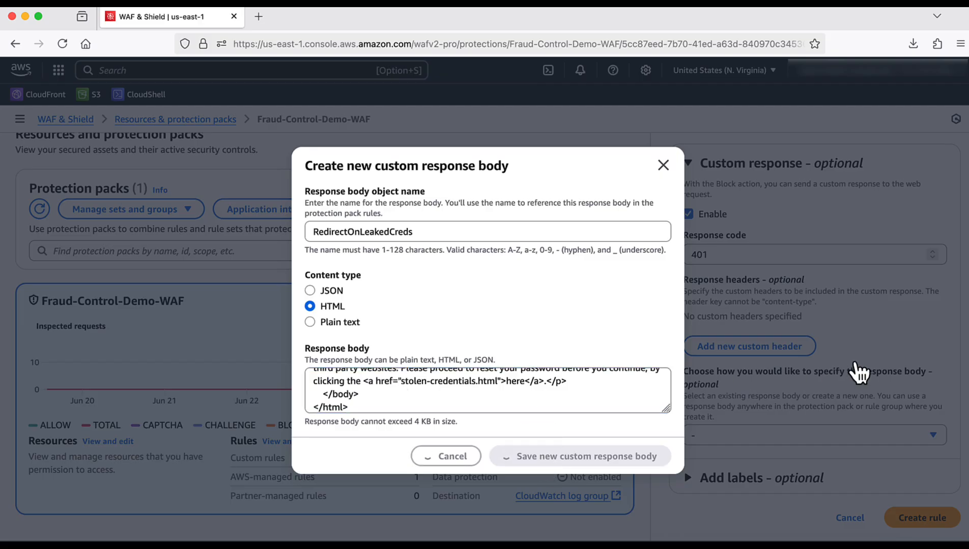
click(583, 456)
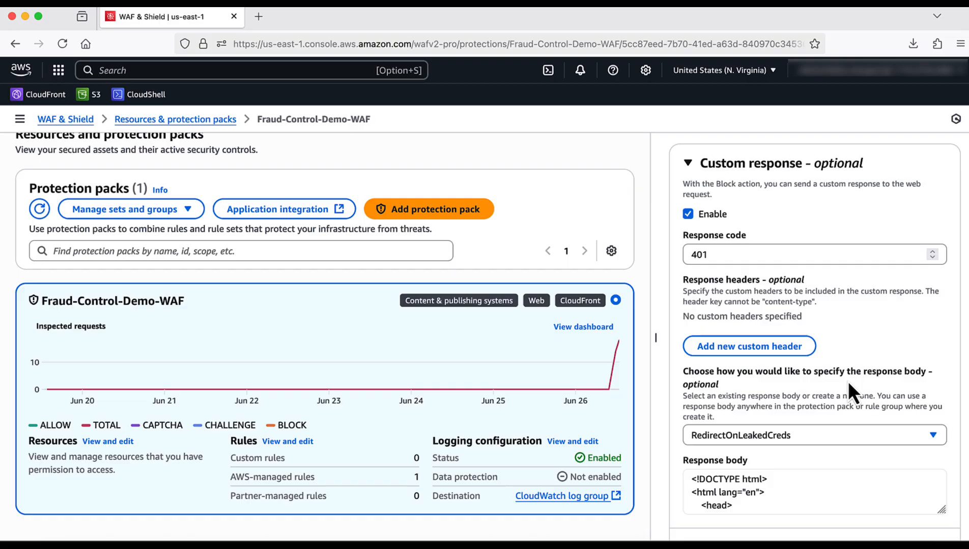
scroll(down, 3)
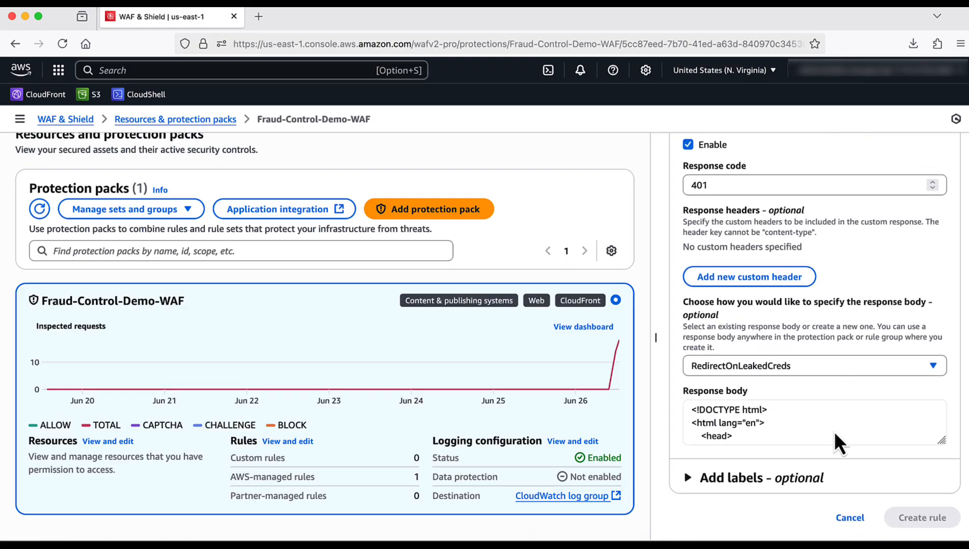
click(920, 518)
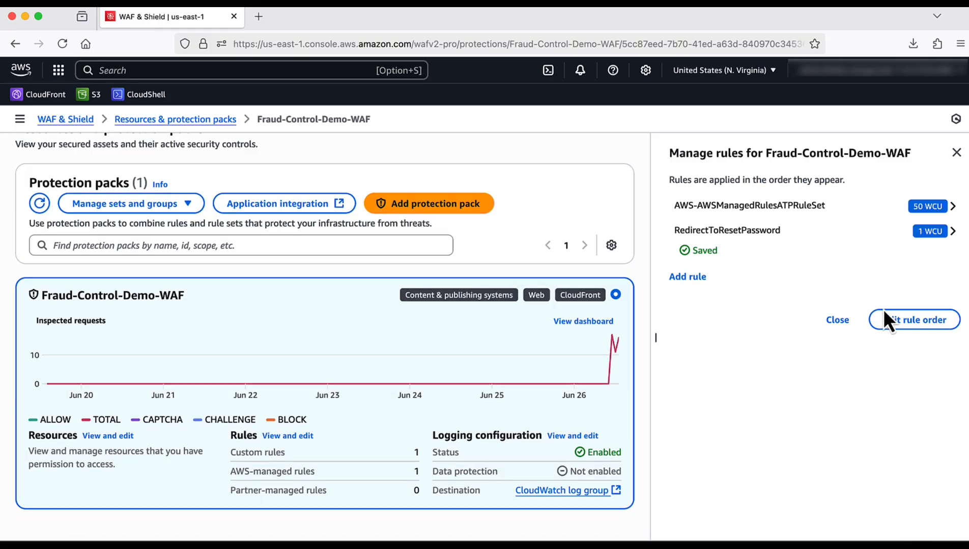
- In CloudShell run the test-credential login POST, the ten-request loop and the X-Amz-Cf-Id lookup
click(138, 95)
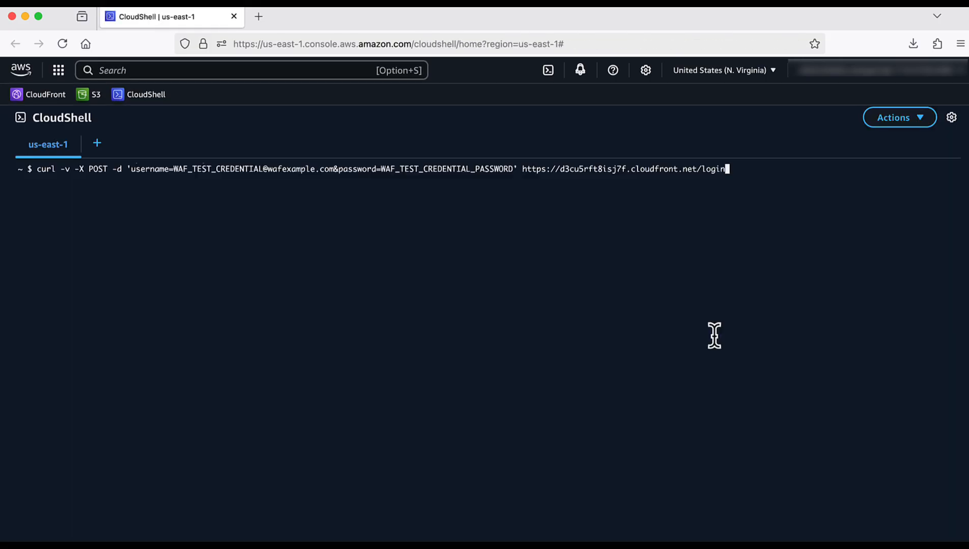
key(Return)
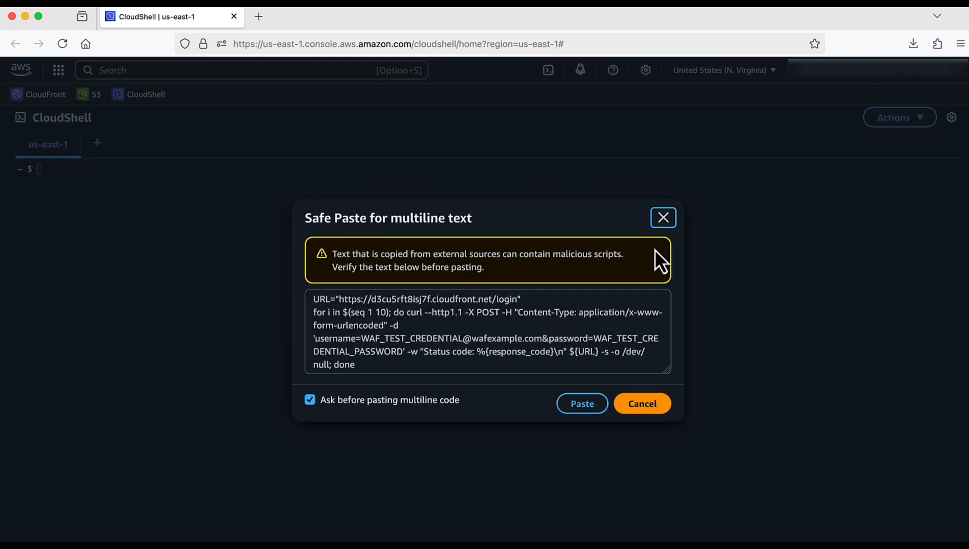
click(580, 404)
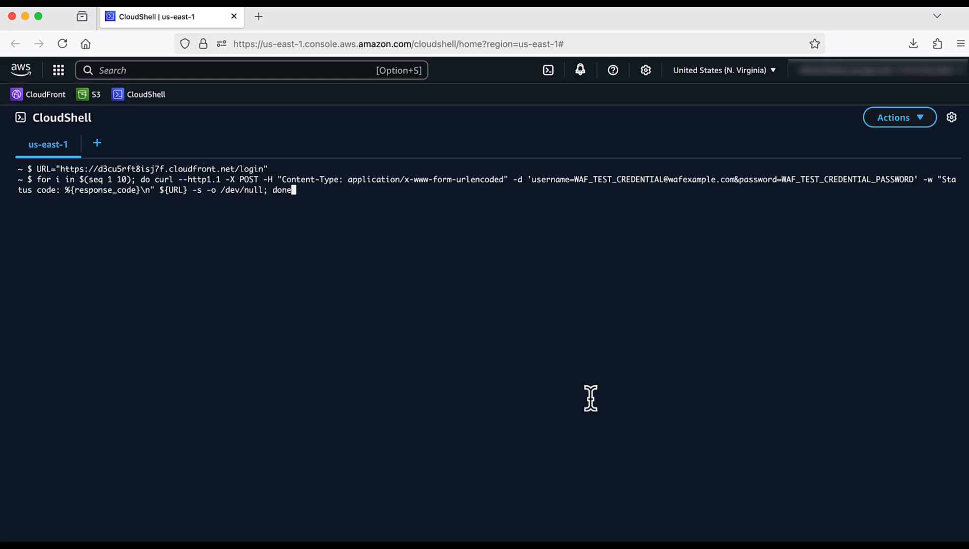
key(Return)
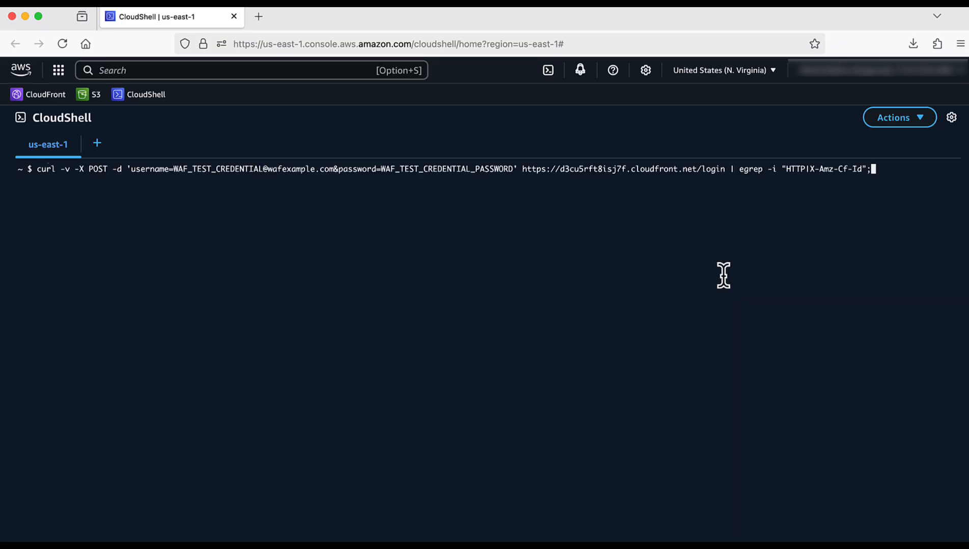
key(Return)
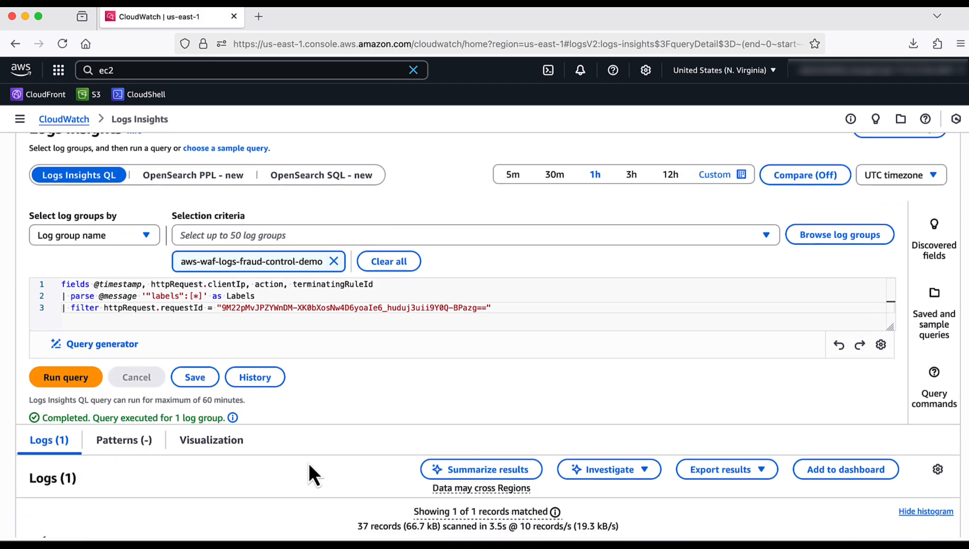
- Expand the record and highlight BLOCK, VolumetricIpHigh, terminatingRuleId and credential_compromised
scroll(down, 3)
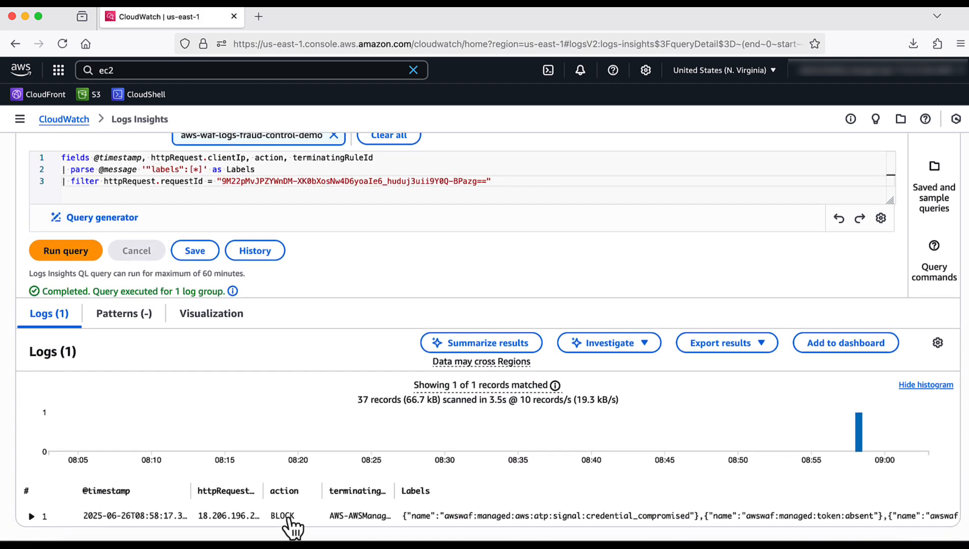
click(30, 516)
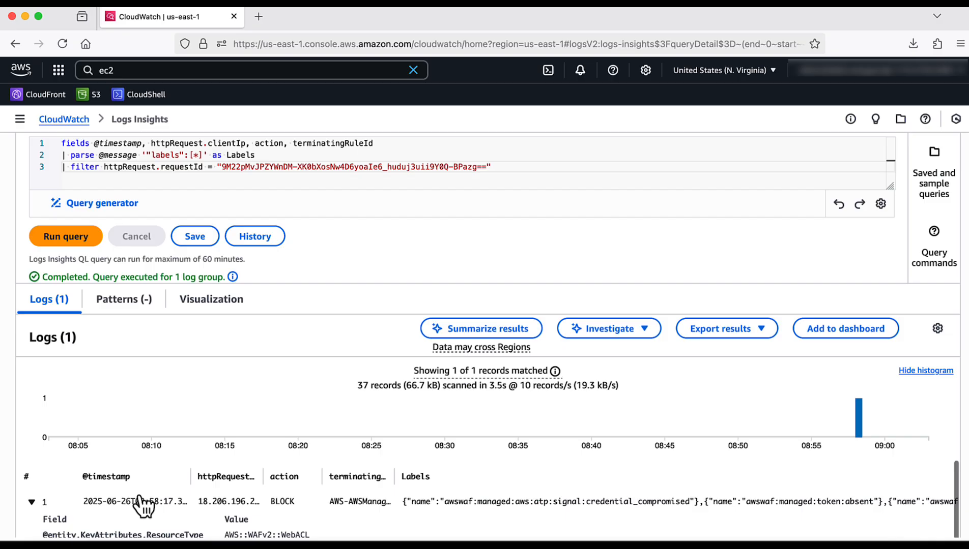
scroll(down, 3)
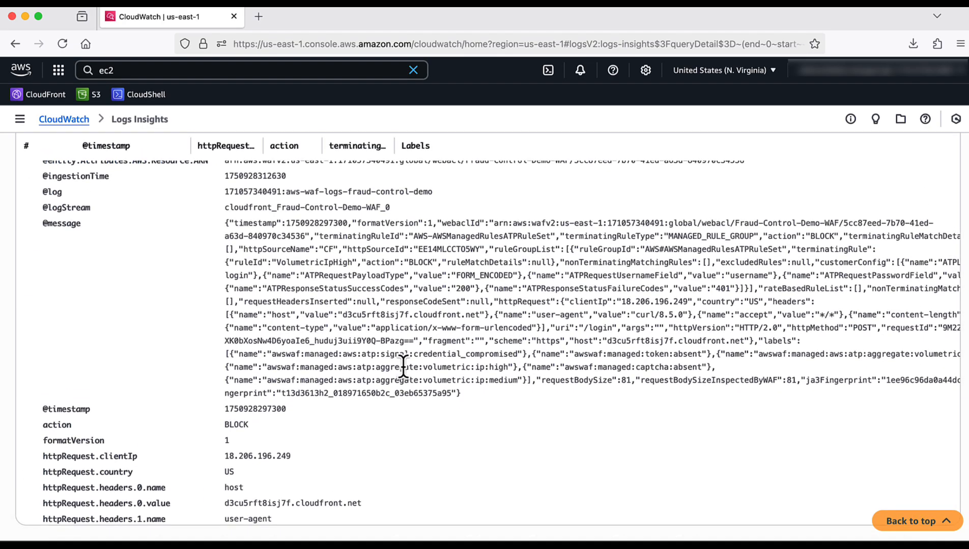
scroll(down, 3)
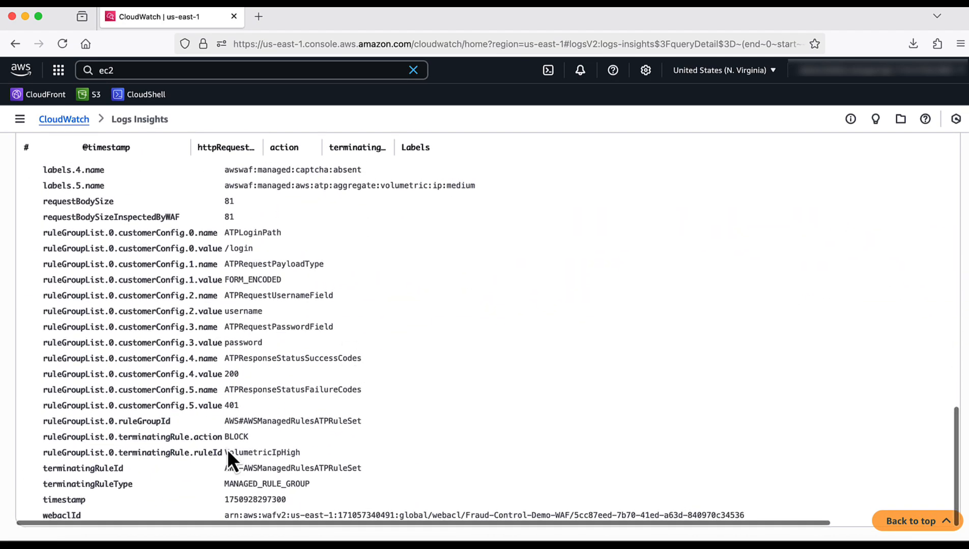
double_click(236, 437)
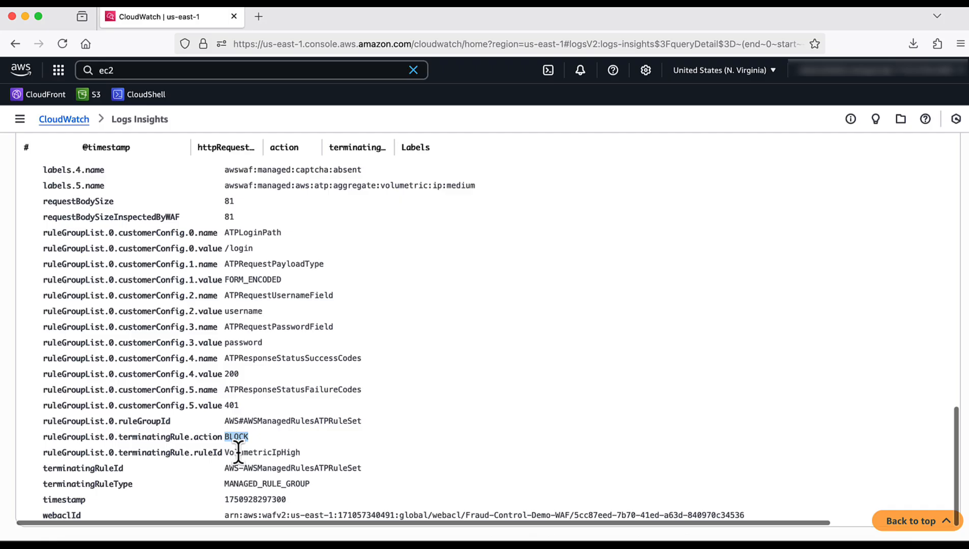
double_click(264, 453)
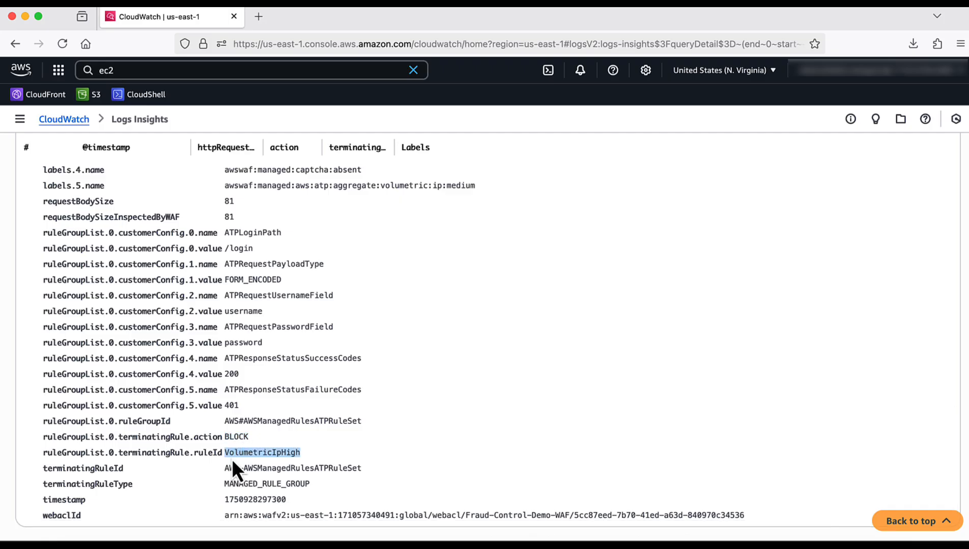
double_click(295, 468)
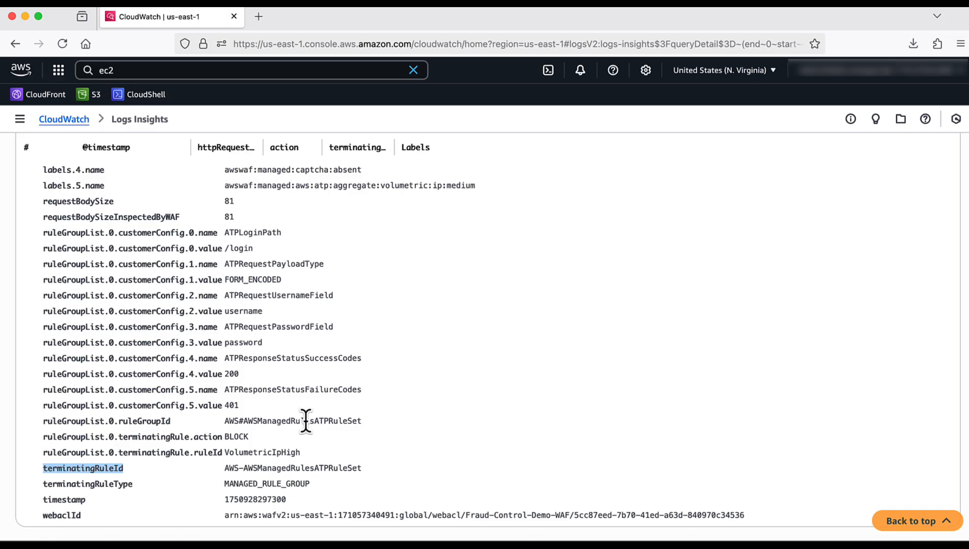
scroll(up, 3)
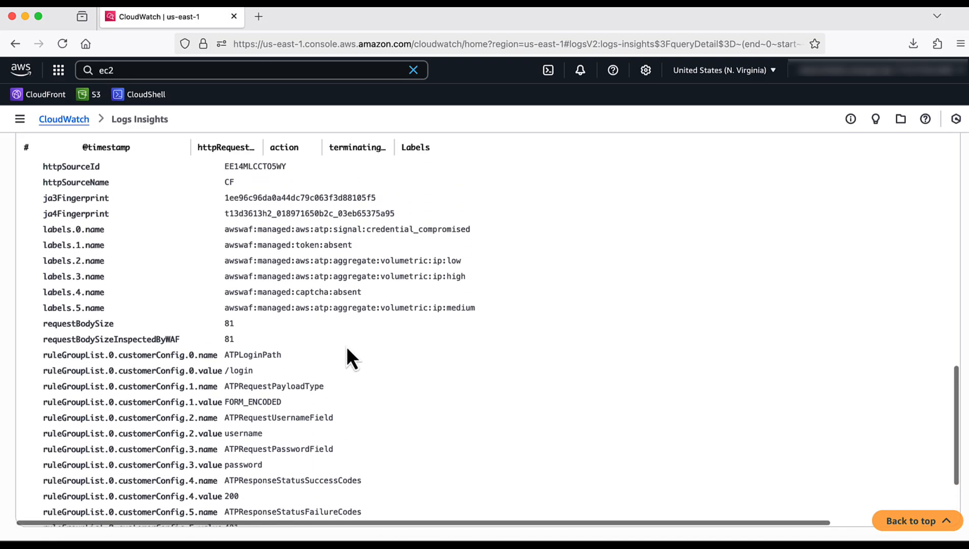
double_click(418, 229)
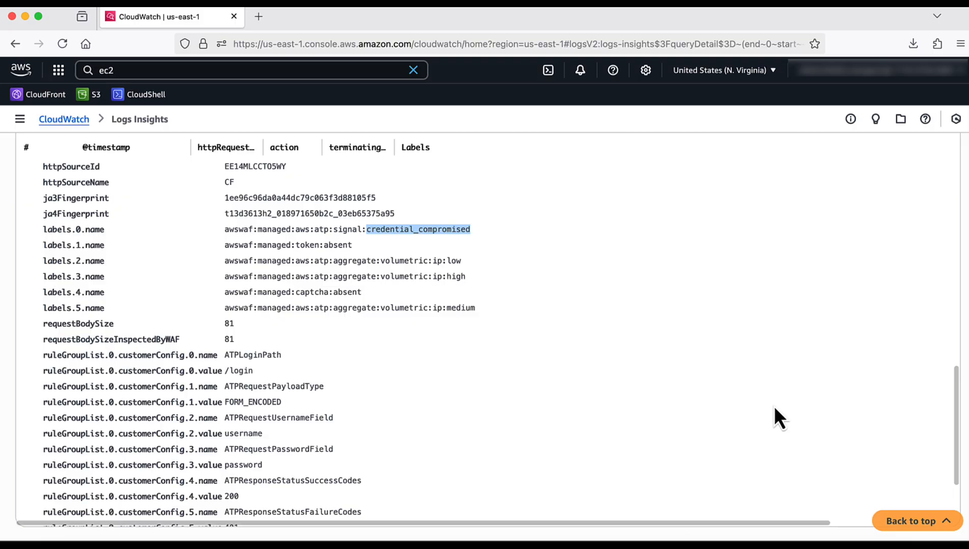
mouse_move(618, 322)
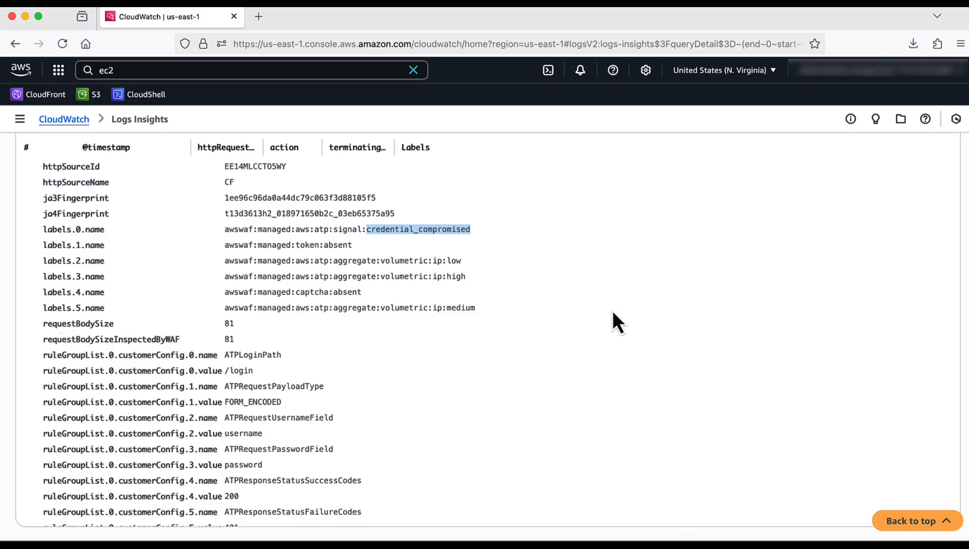
mouse_move(780, 419)
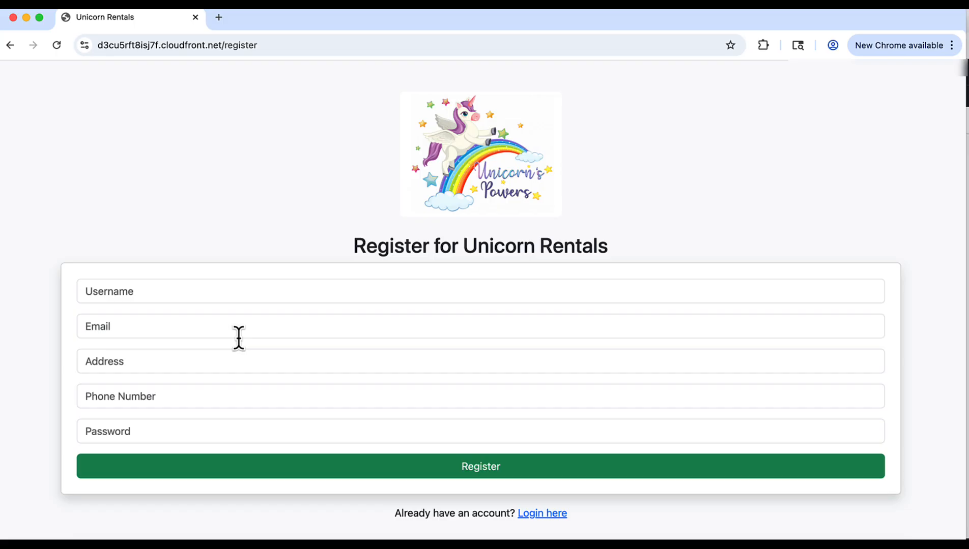
mouse_move(411, 275)
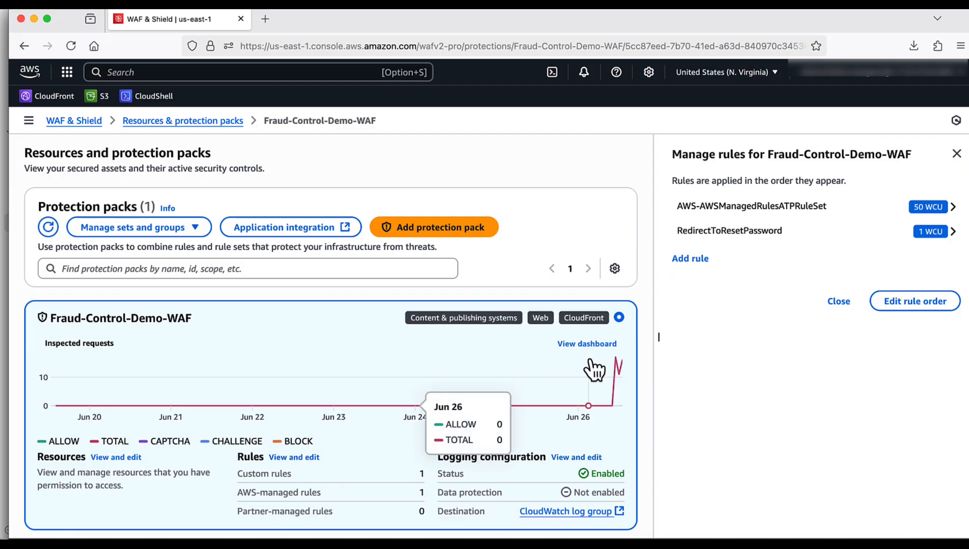
mouse_move(701, 271)
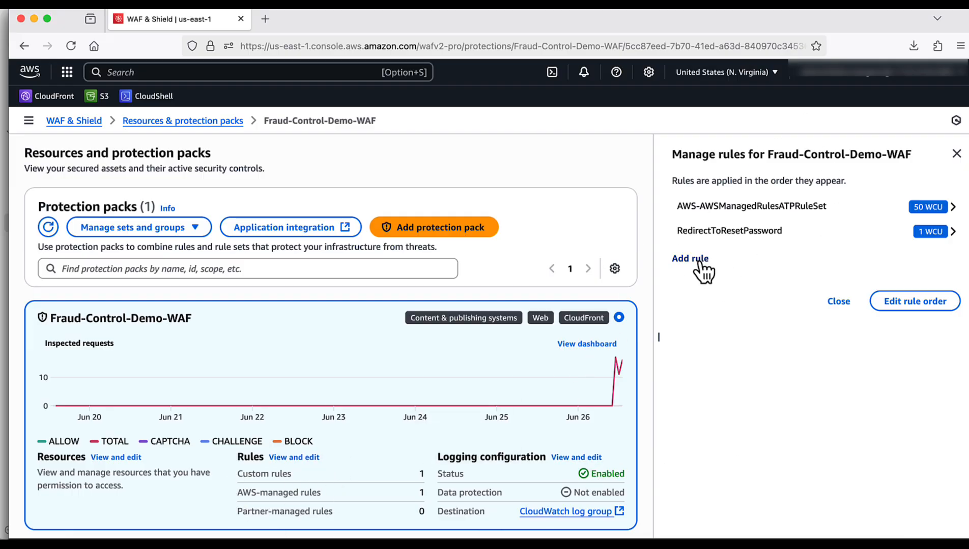
- Add another rule as an AWS-managed rule group and scroll to the Paid groups
click(690, 258)
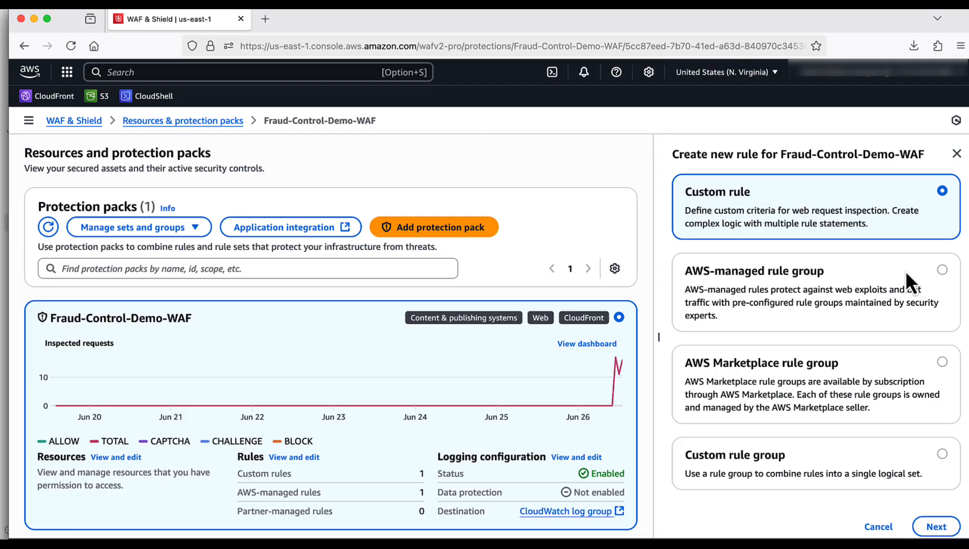
click(936, 527)
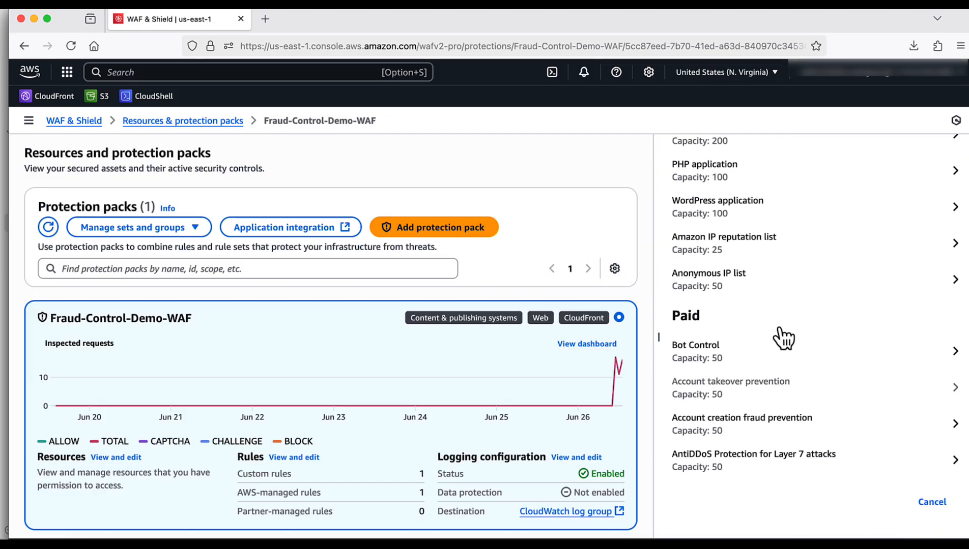
scroll(down, 3)
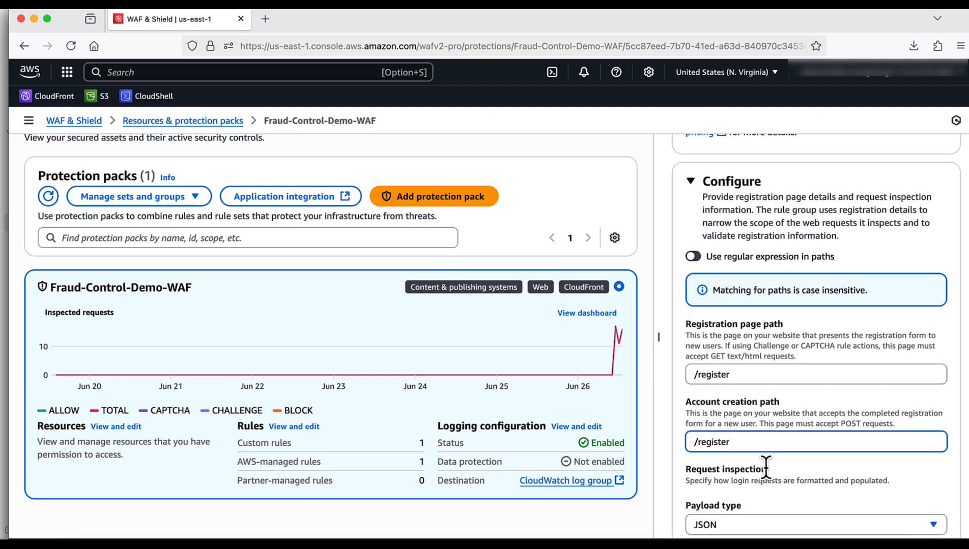
- Set the request payload type to FORM_ENCODED and response inspection to status code (200/401)
scroll(down, 3)
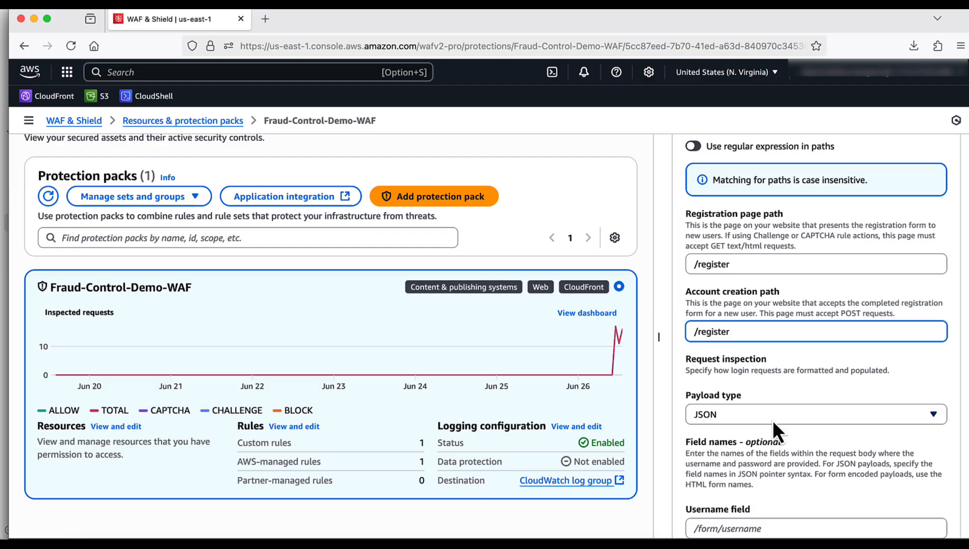
click(815, 415)
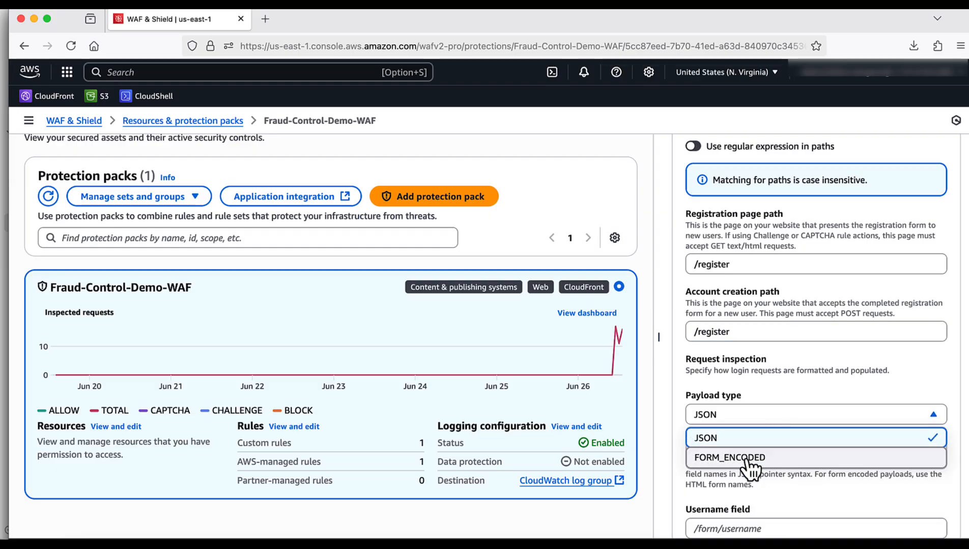
click(729, 456)
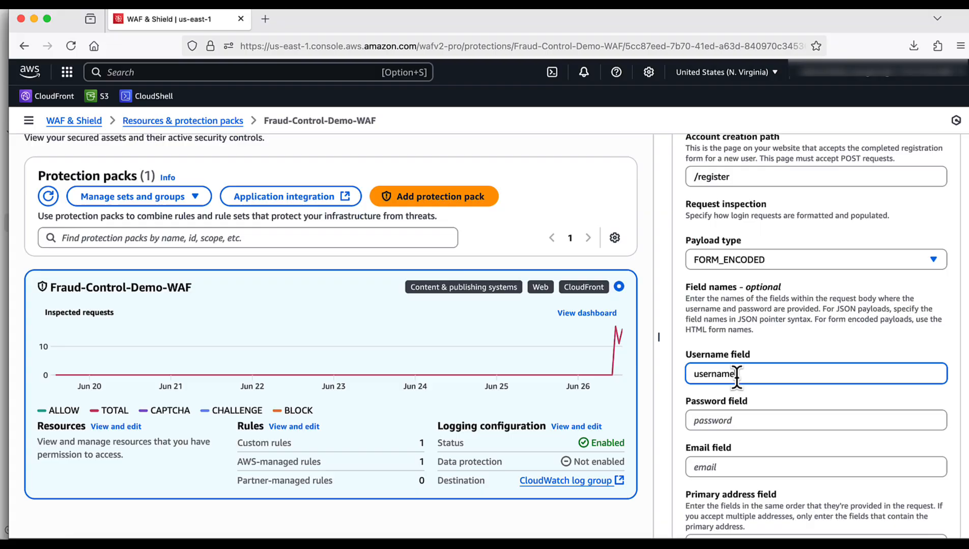
scroll(down, 3)
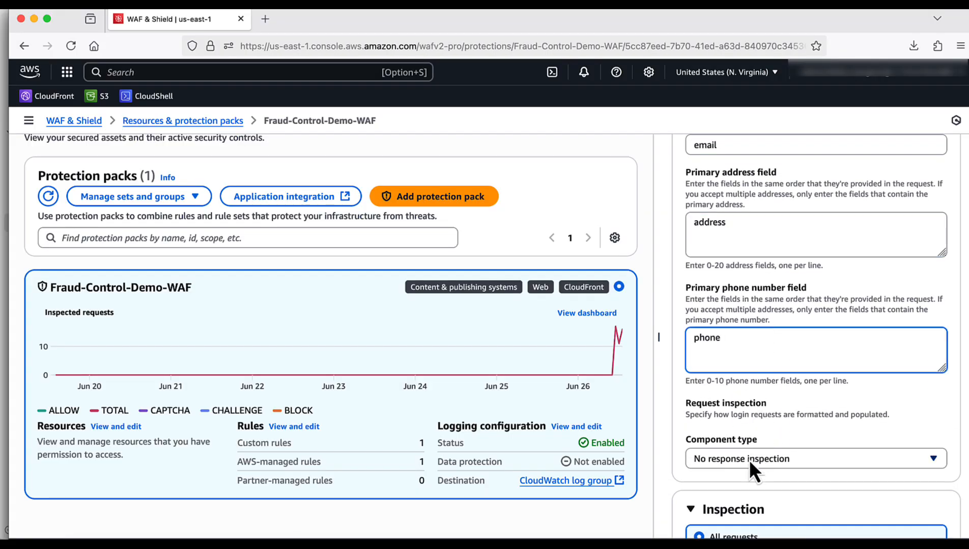
click(814, 459)
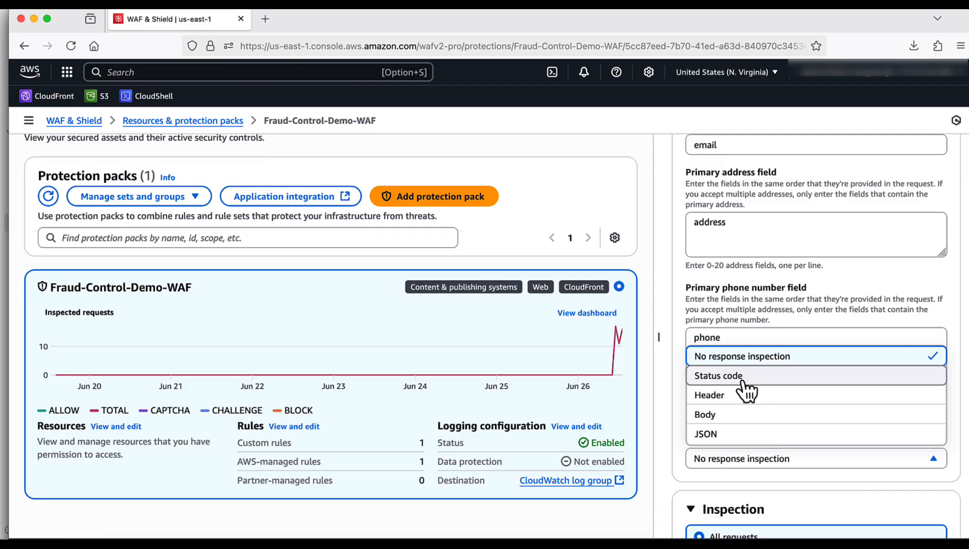
click(718, 375)
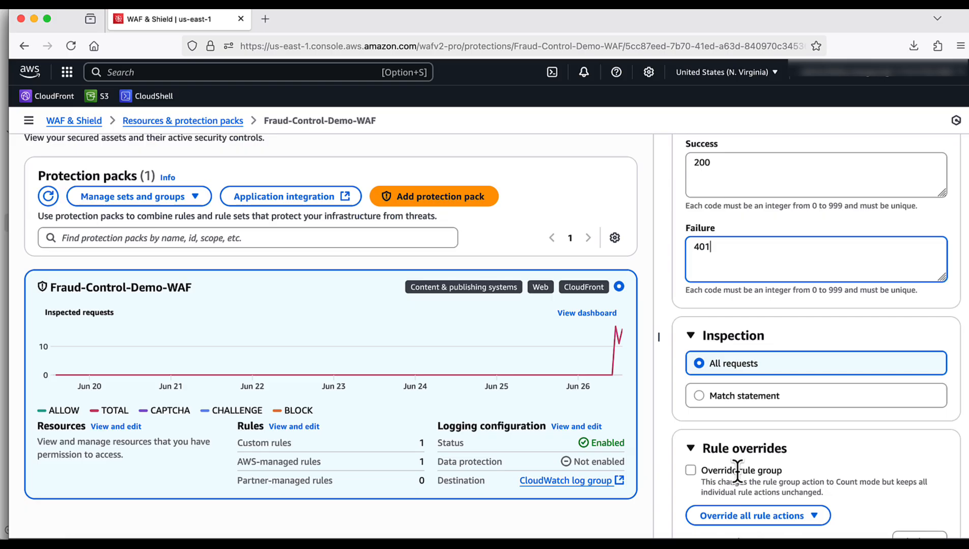
- Create the AWSManagedRulesACFPRuleSet rule and return to the Fraud-Control-Demo-WAF rule list
scroll(down, 3)
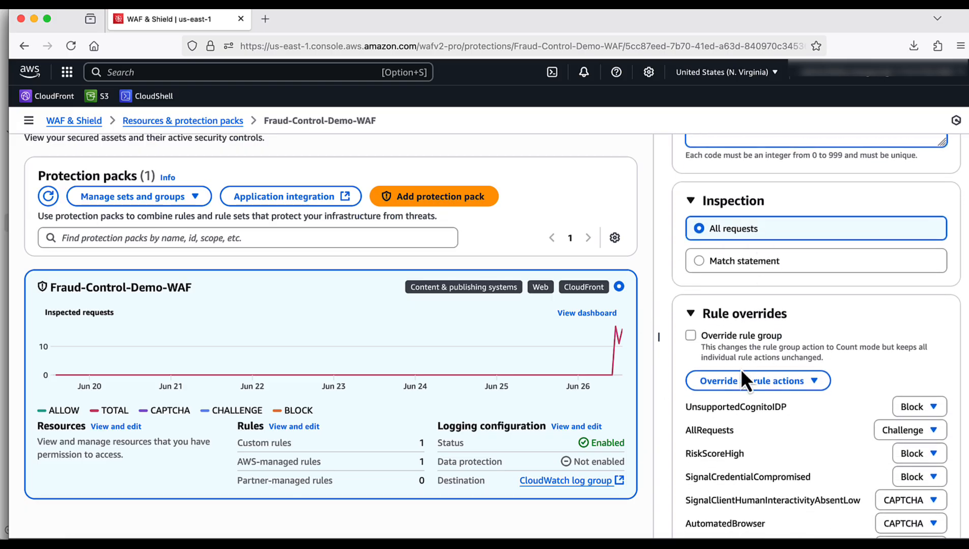
scroll(down, 3)
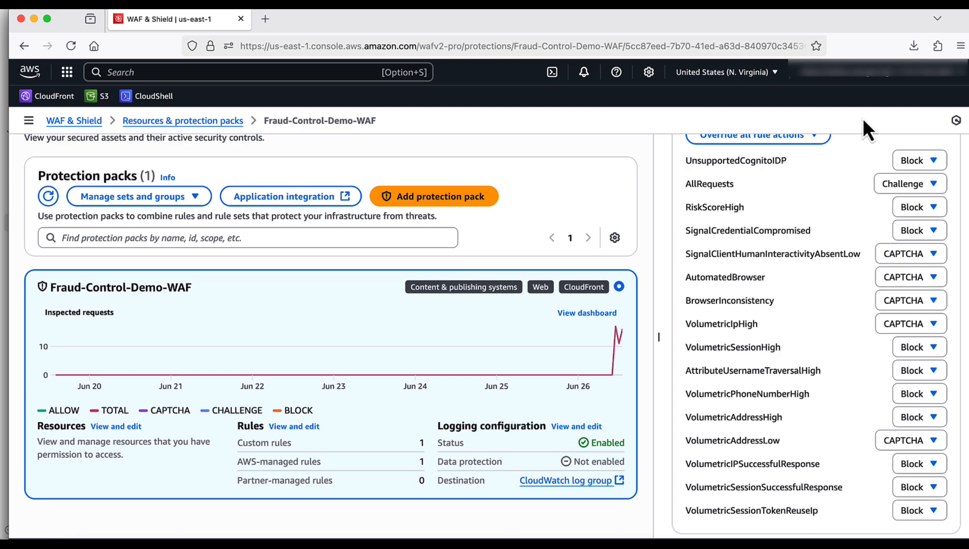
mouse_move(822, 114)
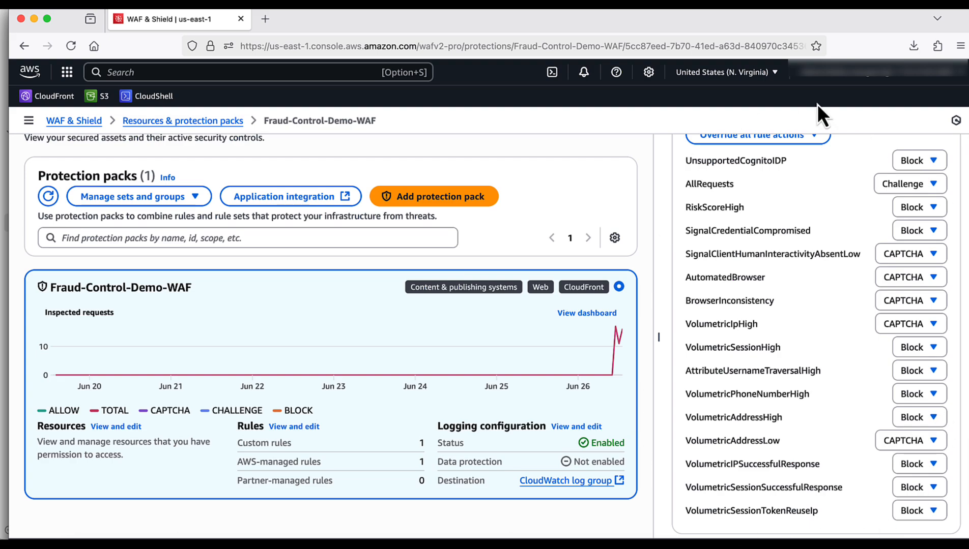
mouse_move(919, 207)
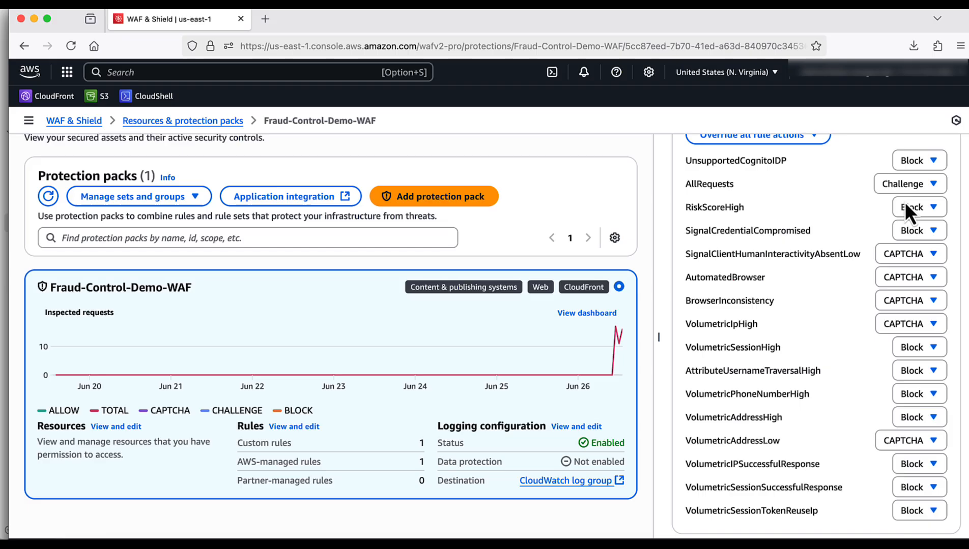
scroll(down, 3)
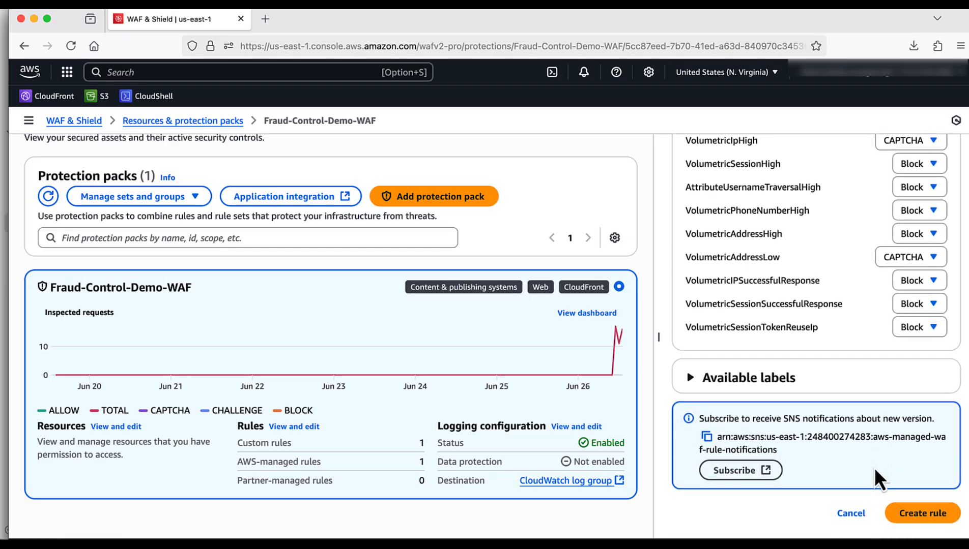
click(922, 513)
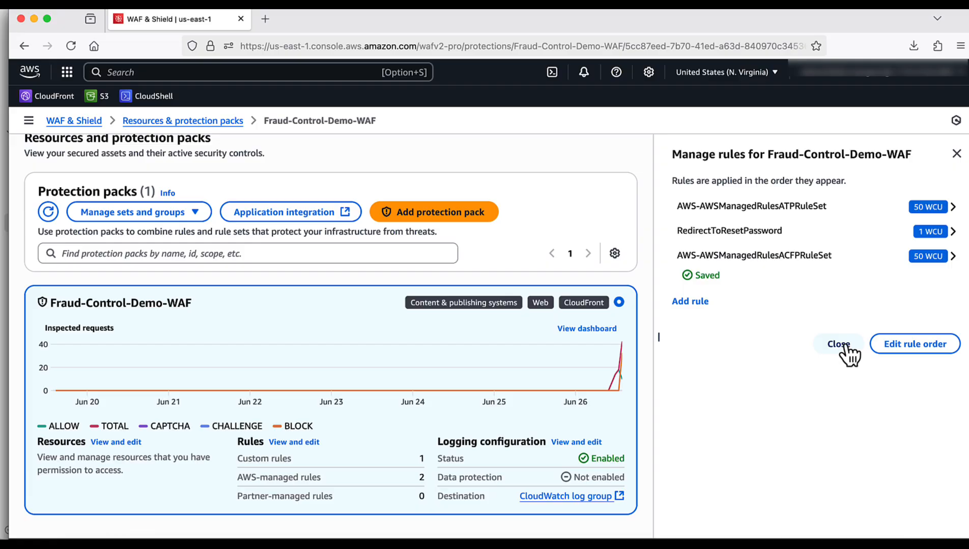
click(146, 96)
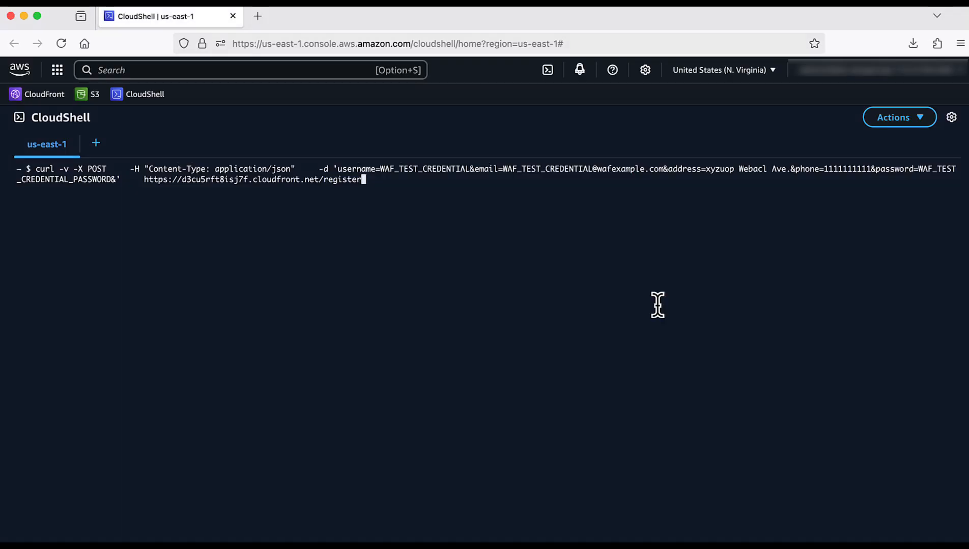
mouse_move(431, 170)
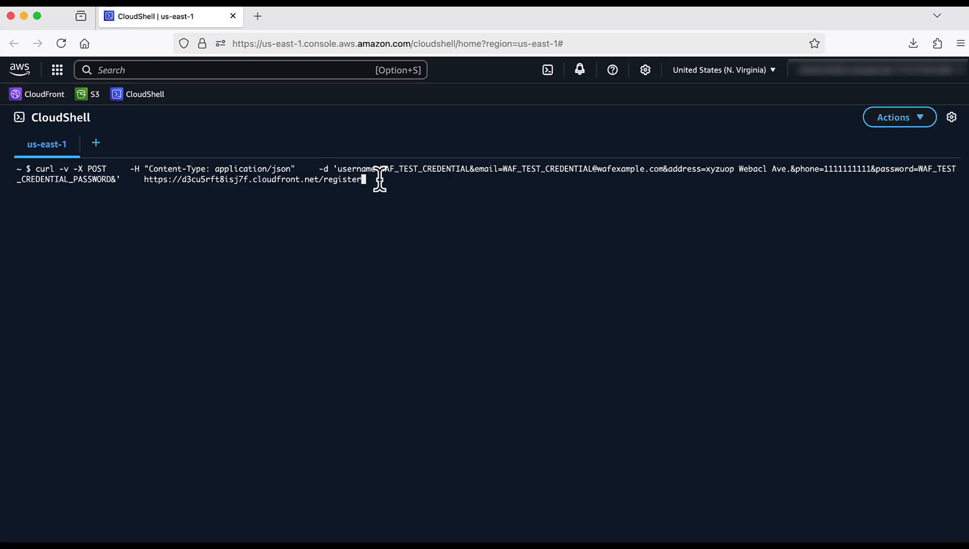
- Run the curl -v -X POST test registration request against the /register URL
key(Return)
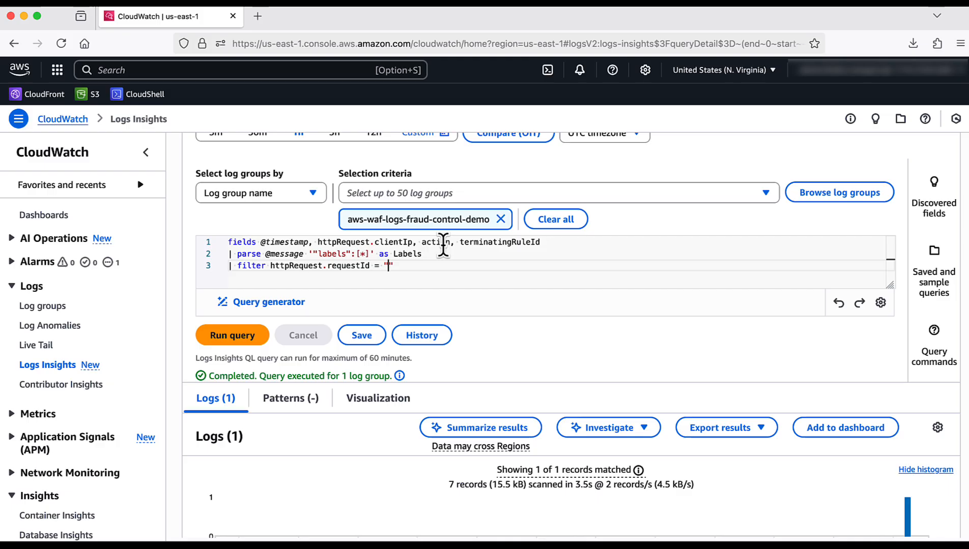
- Query Logs Insights for the new request ID and expand the single matching registration record
text(afUhiDiRpvTteyVTq1ScvvSxEw8Ni6XEZt4mmW-lmHlsa7tcnCWfBQ==)
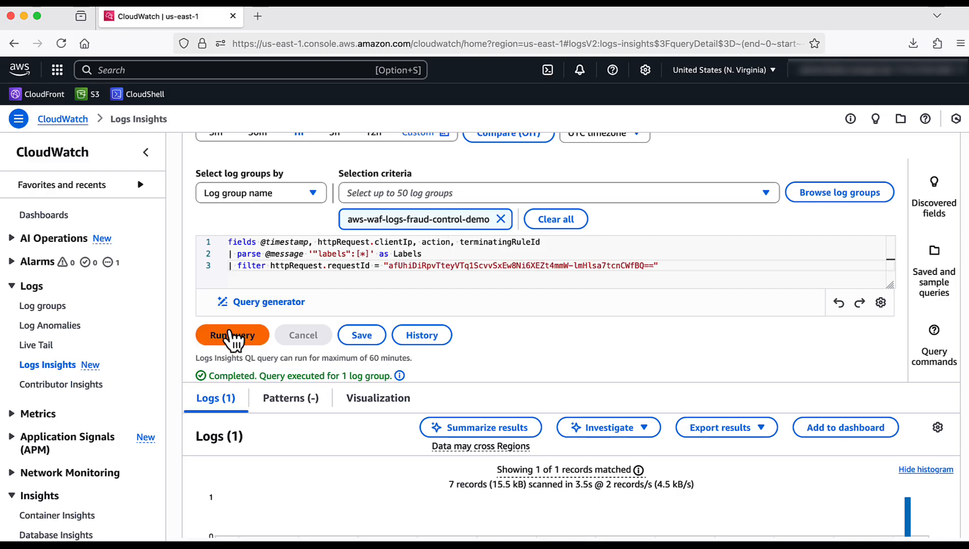
click(232, 334)
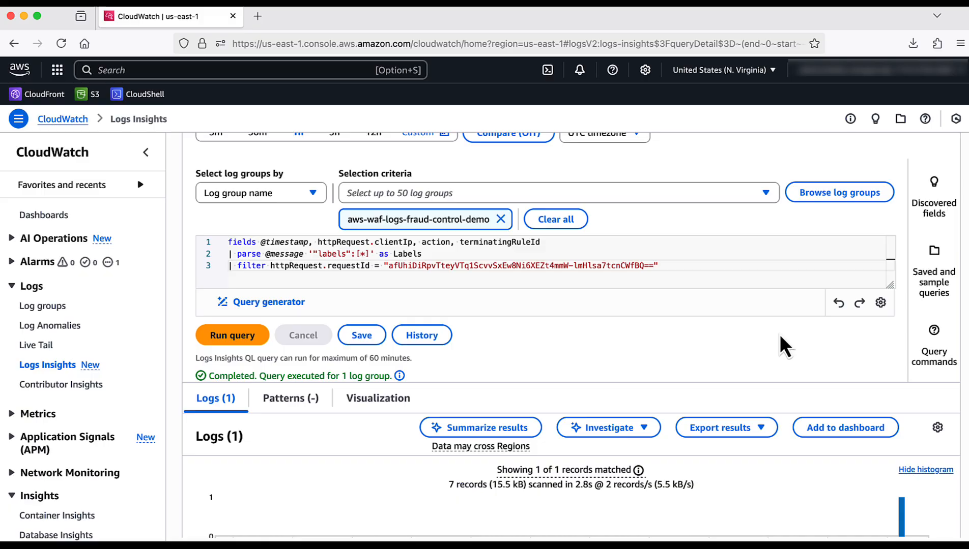
scroll(down, 3)
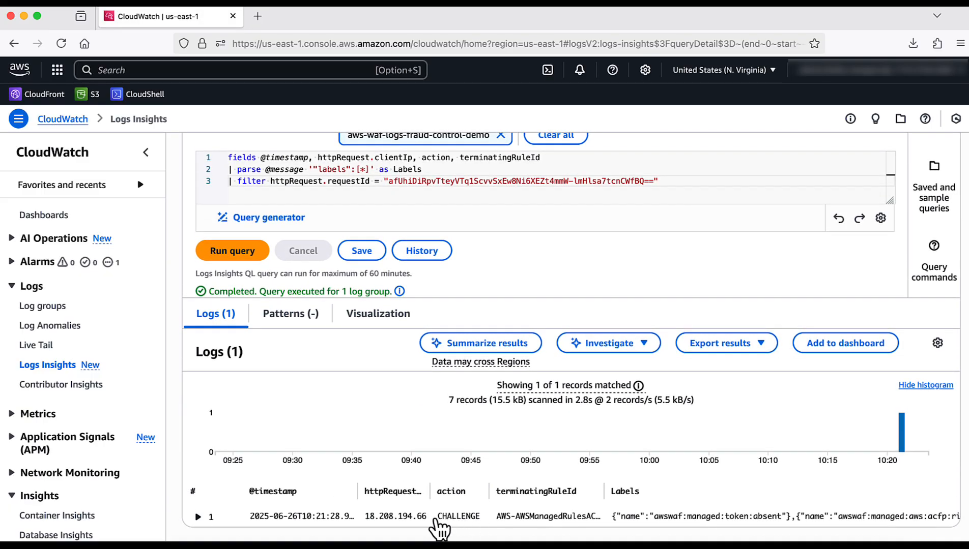
click(197, 516)
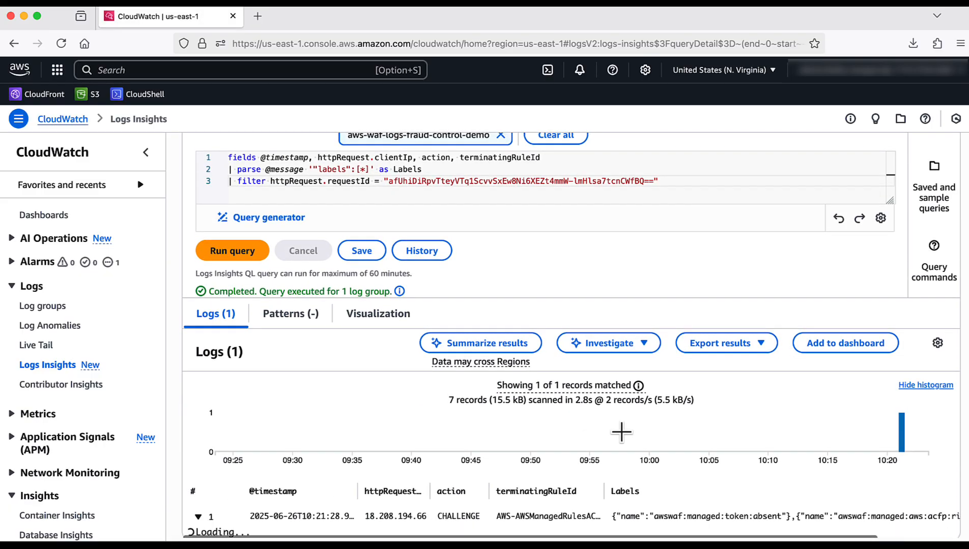
click(198, 516)
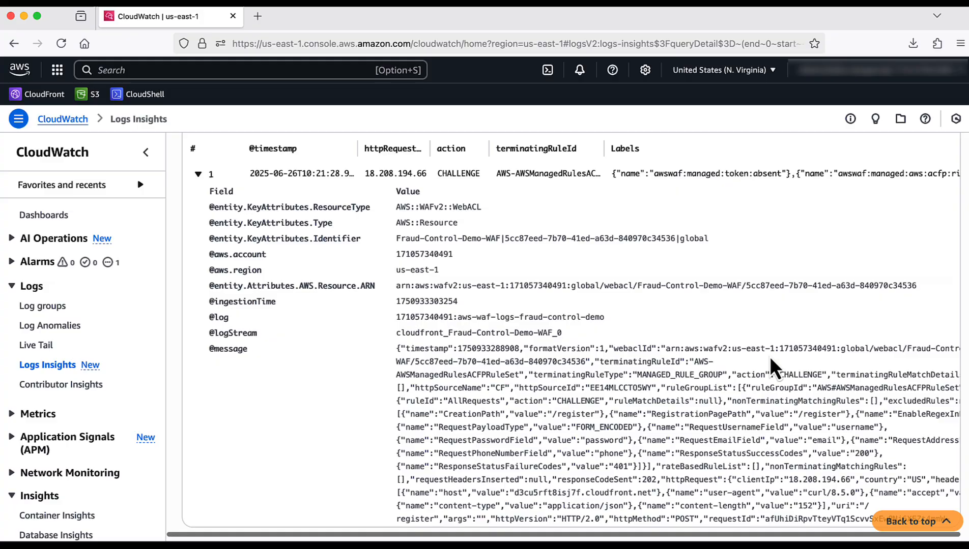
- Review the record's fields and highlight the CHALLENGE action by AWSManagedRulesACFPRuleSet
scroll(down, 3)
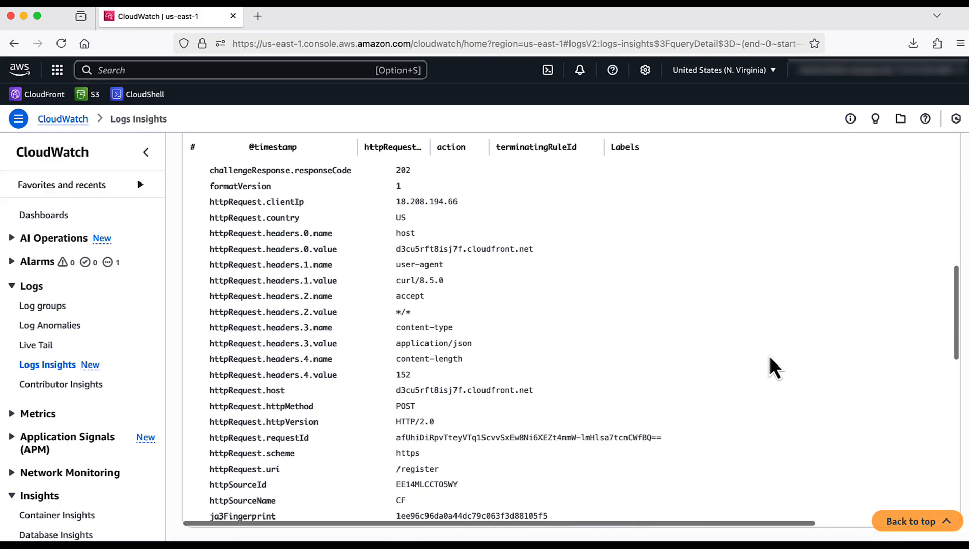
scroll(down, 3)
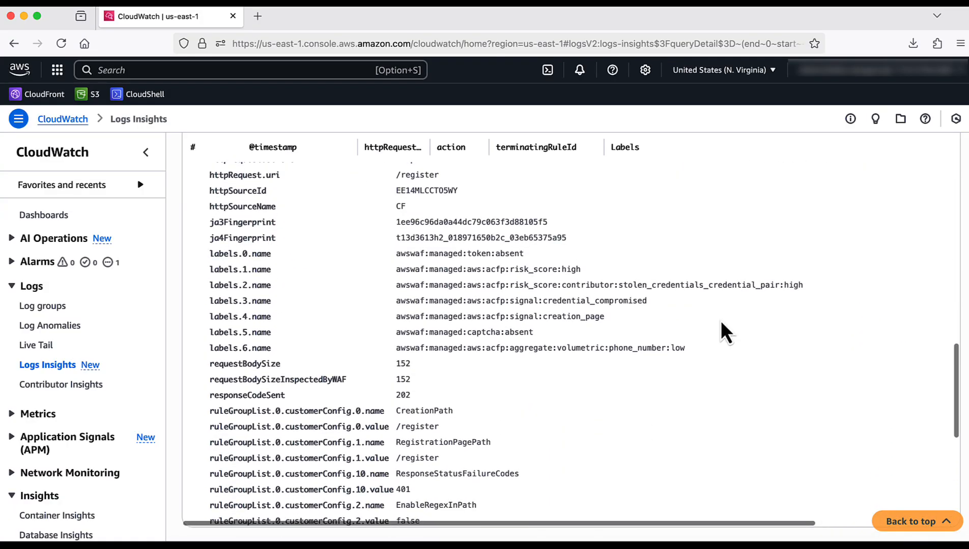
mouse_move(679, 284)
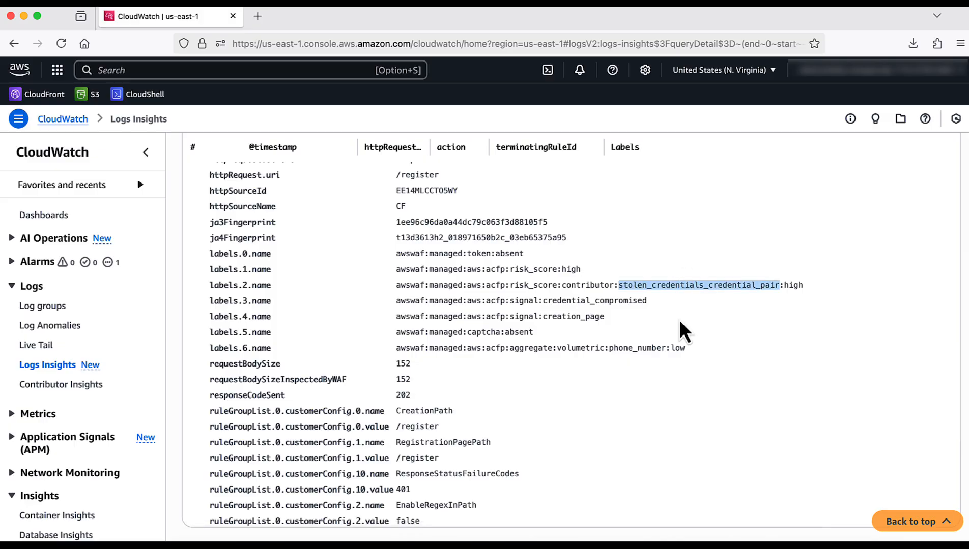
scroll(down, 3)
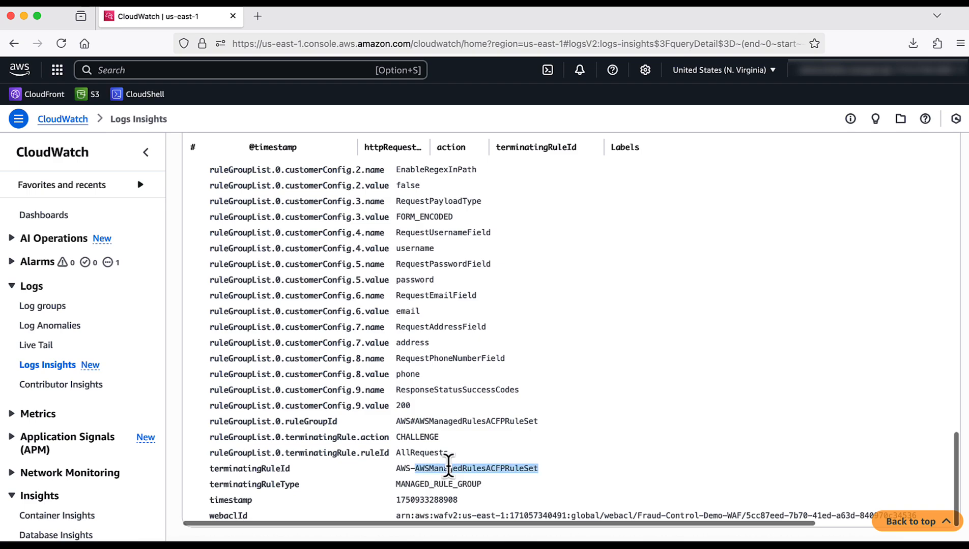
double_click(416, 437)
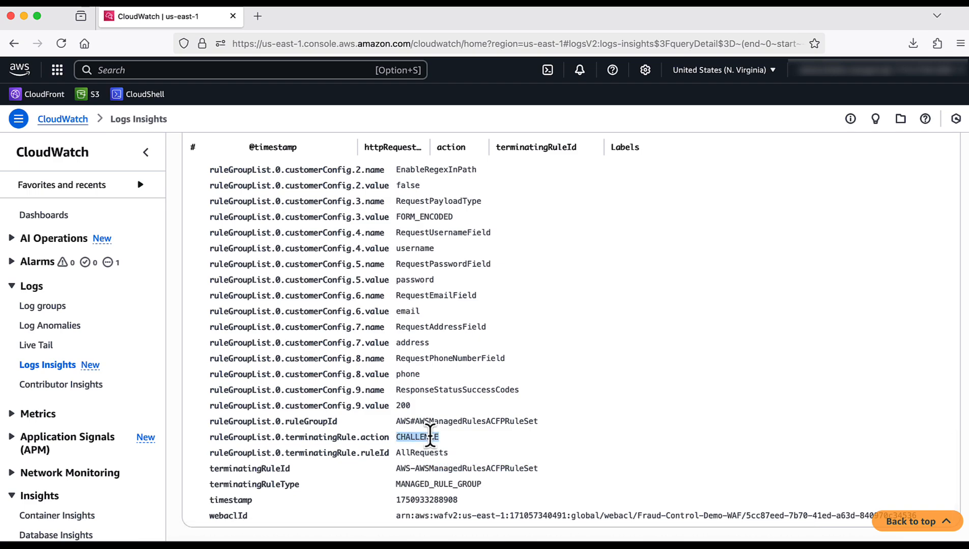
click(145, 94)
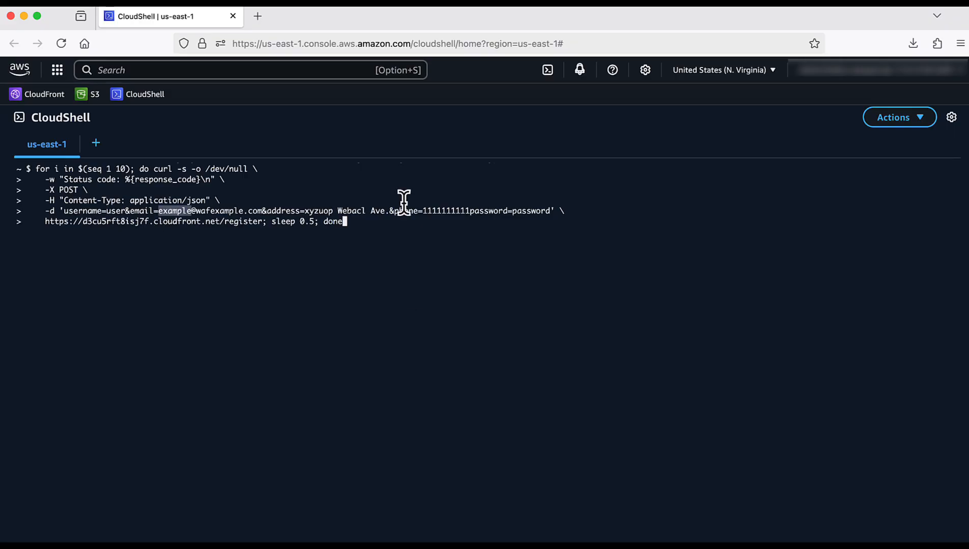
- Run the for-loop sending ten curl registration POSTs to /register
key(Return)
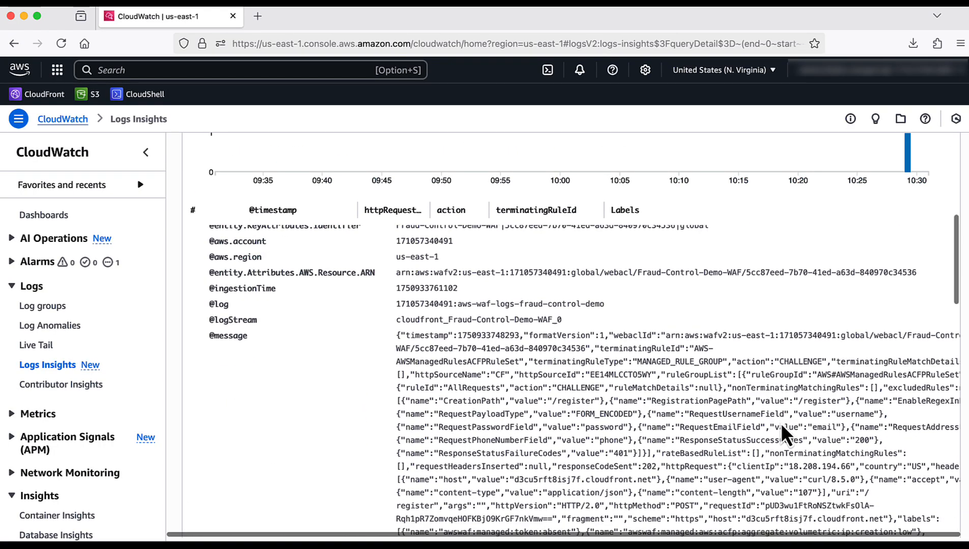
- Scroll the expanded record to its labels.name fields showing high volumetric IP-creation and phone-number signals
scroll(down, 3)
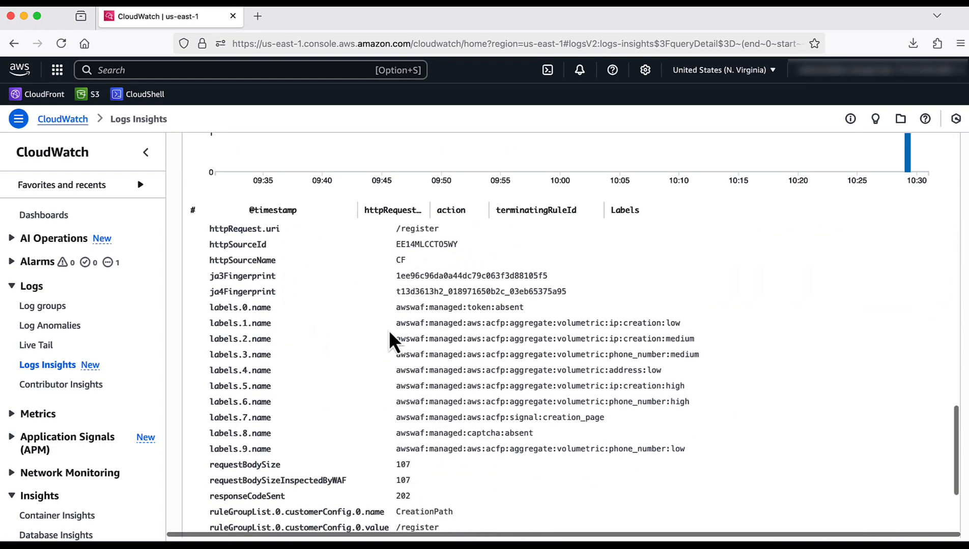
mouse_move(423, 357)
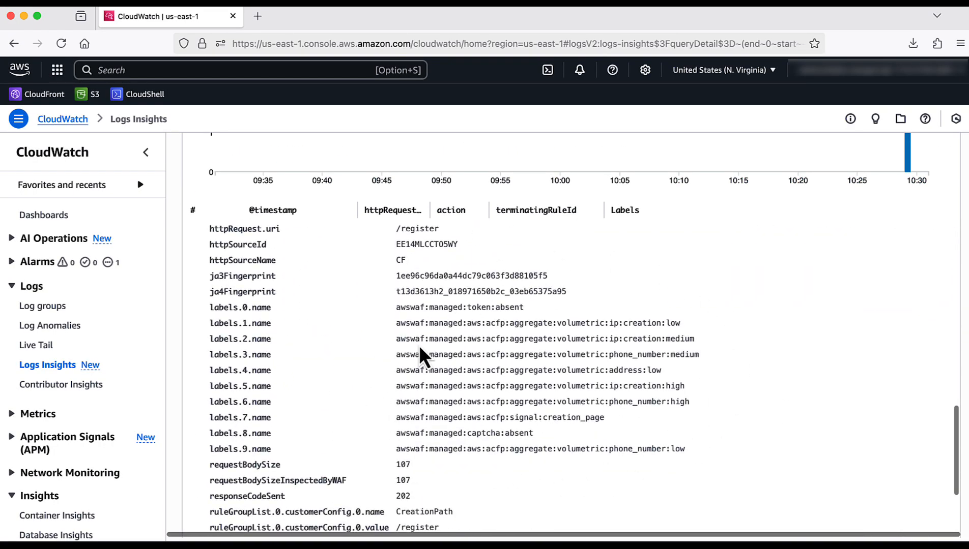
scroll(up, 3)
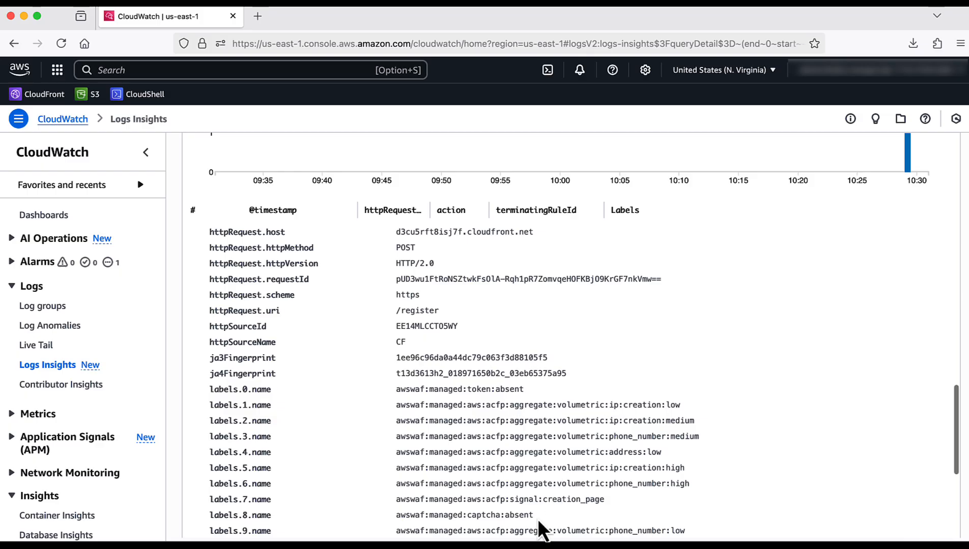
mouse_move(413, 510)
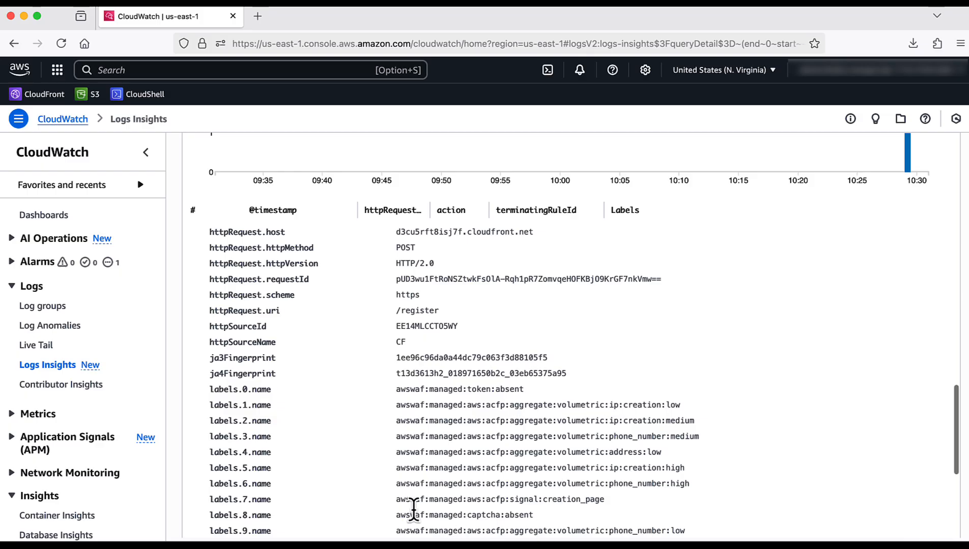
mouse_move(435, 395)
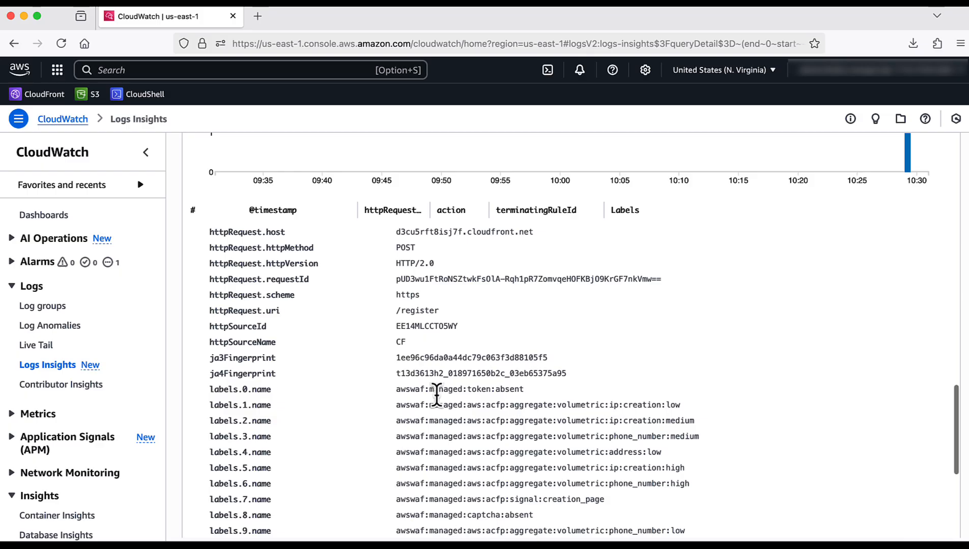
mouse_move(673, 402)
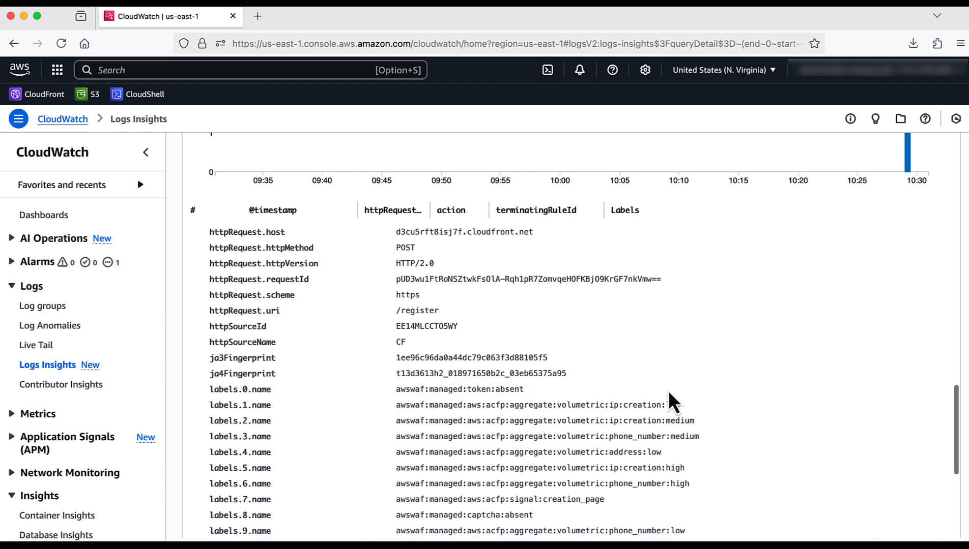
mouse_move(689, 482)
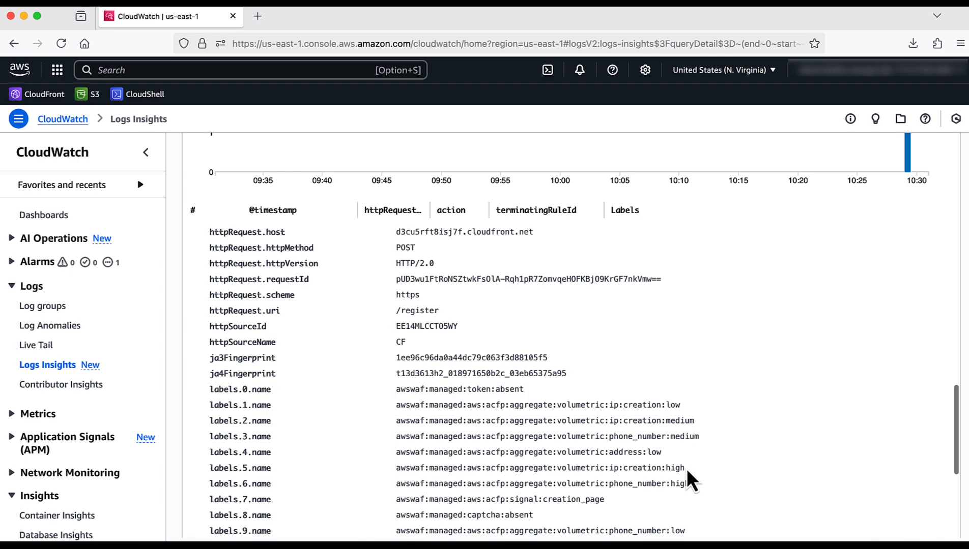
mouse_move(580, 533)
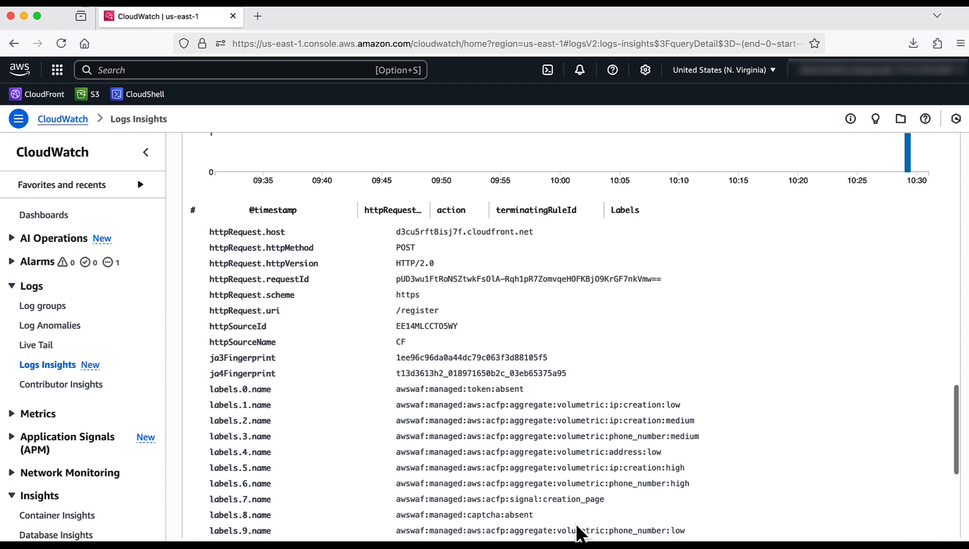
mouse_move(460, 518)
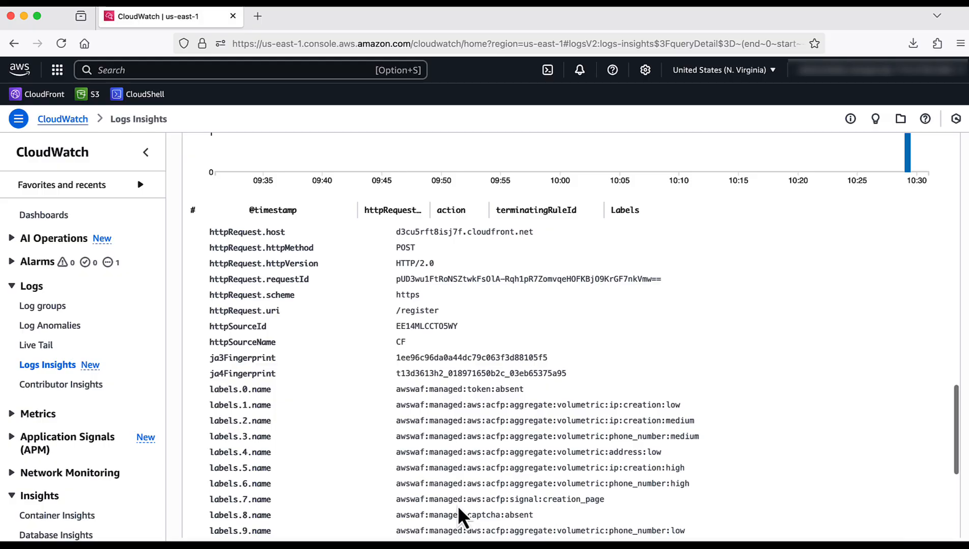
mouse_move(486, 394)
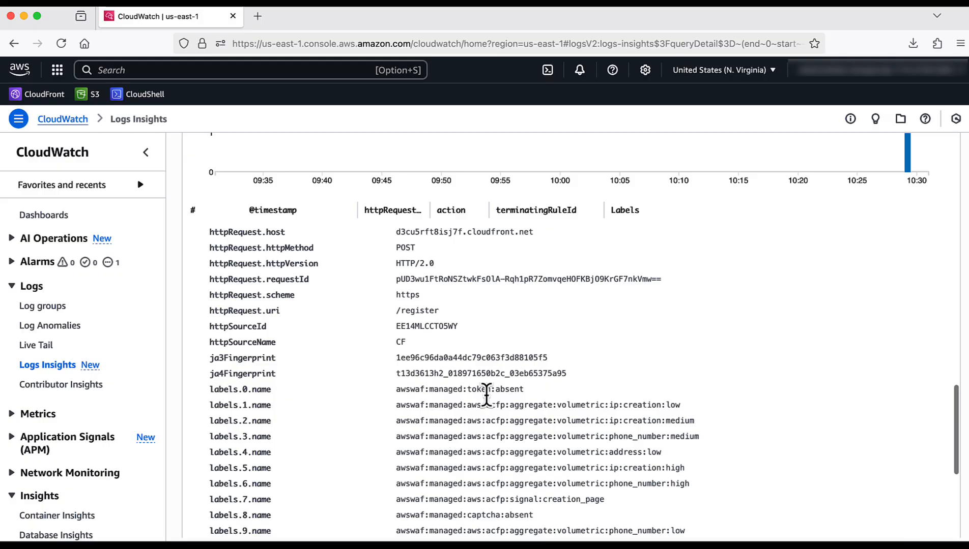
mouse_move(686, 372)
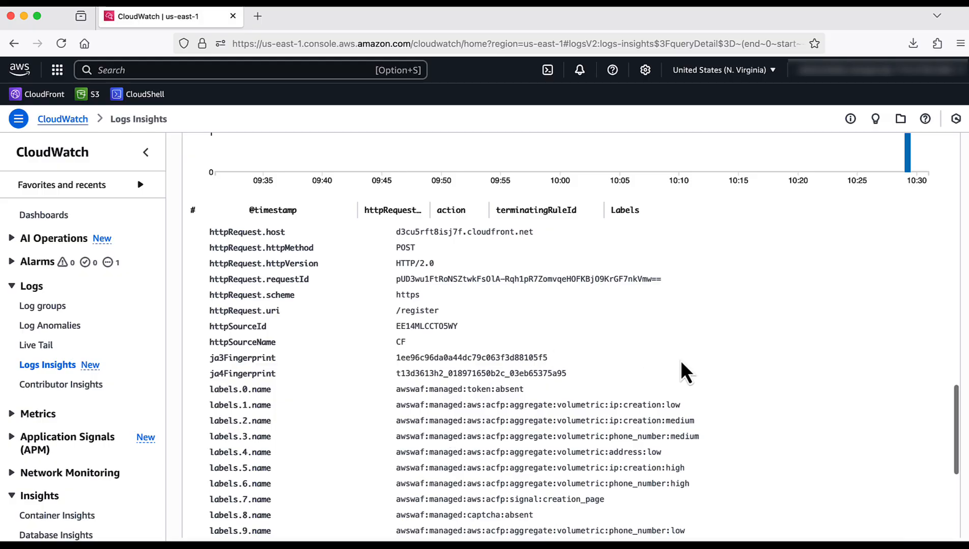
mouse_move(725, 453)
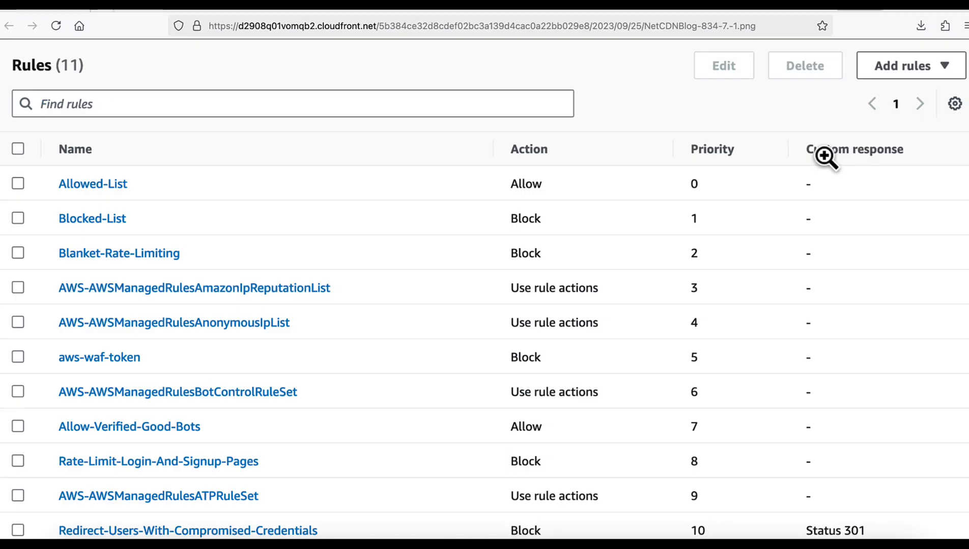
mouse_move(178, 231)
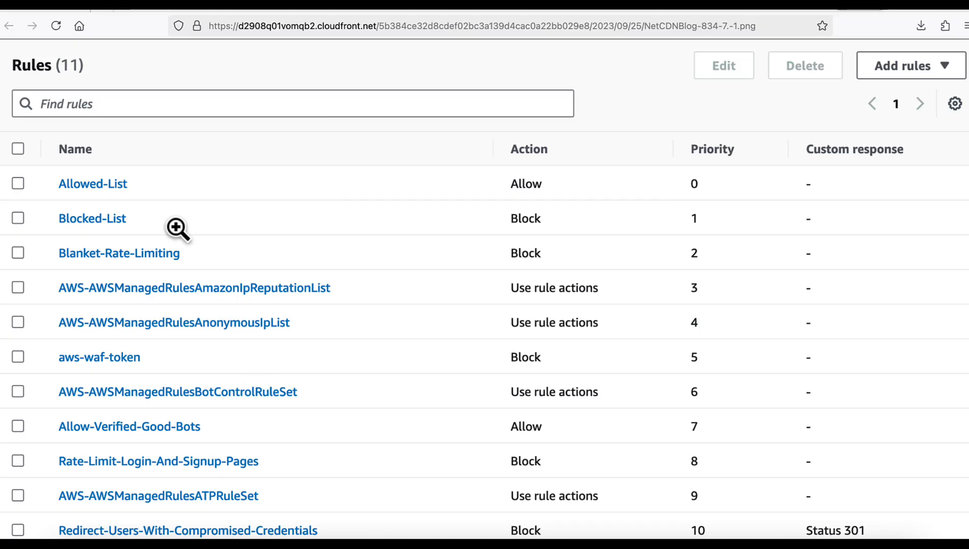
mouse_move(149, 280)
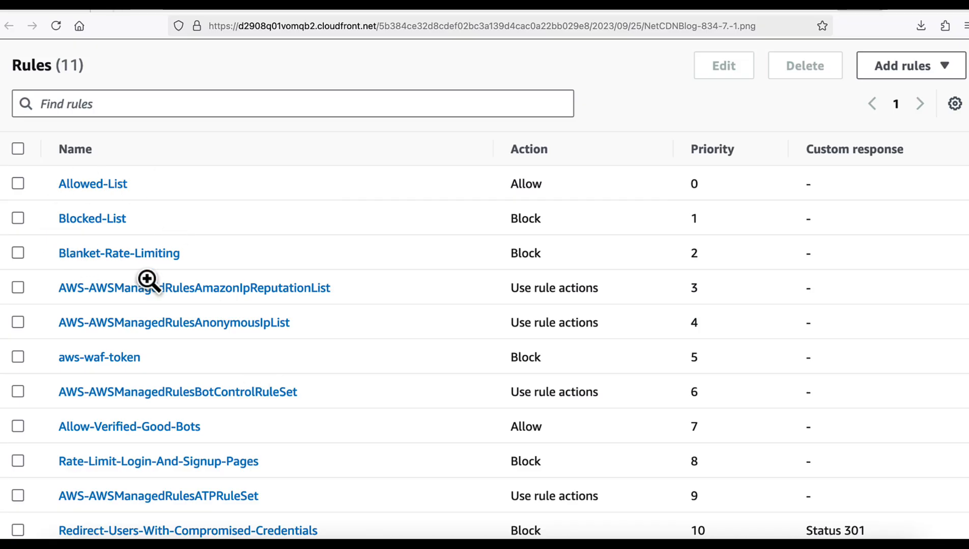
mouse_move(178, 362)
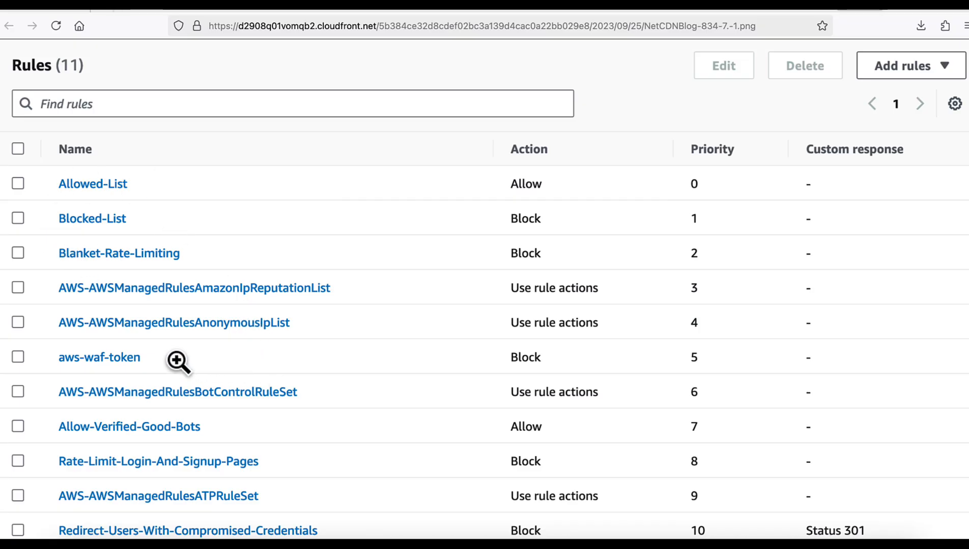
mouse_move(253, 425)
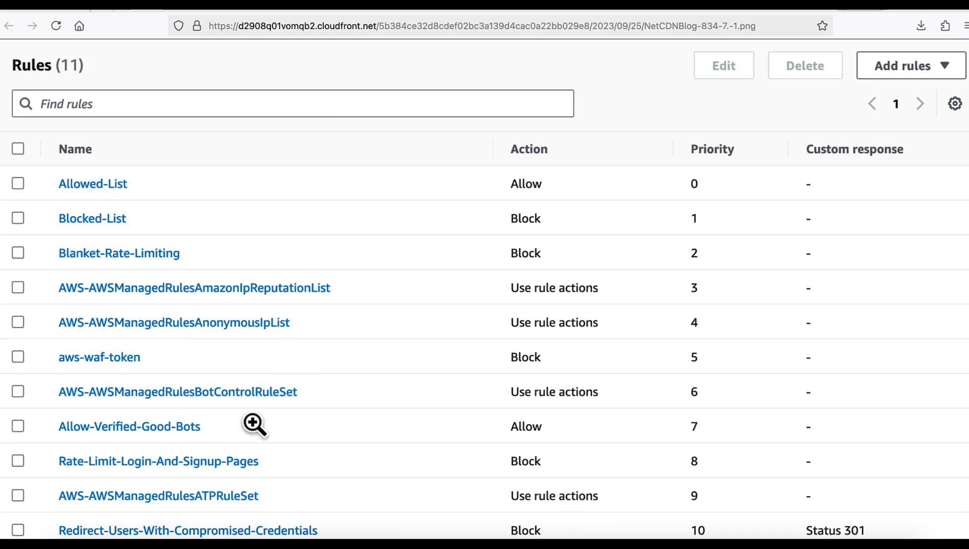
mouse_move(194, 519)
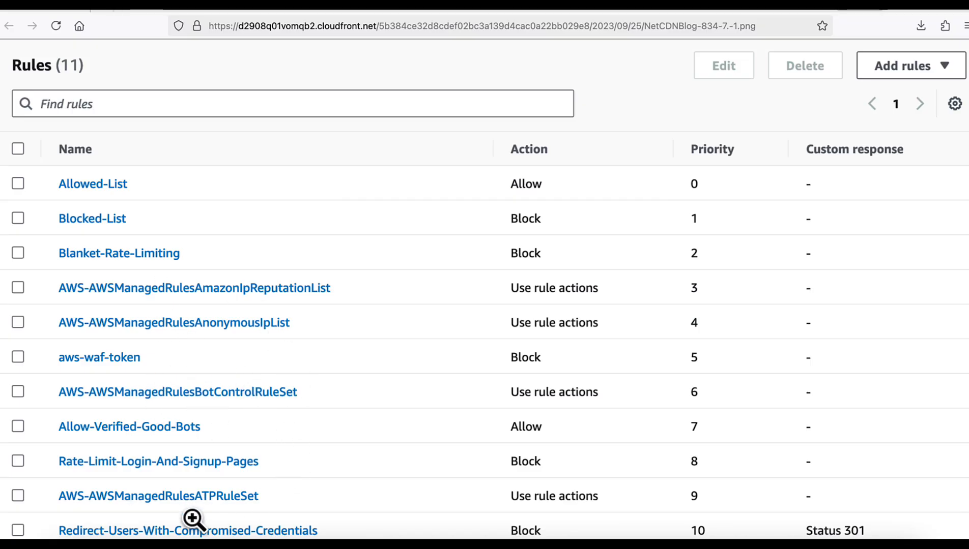
mouse_move(194, 492)
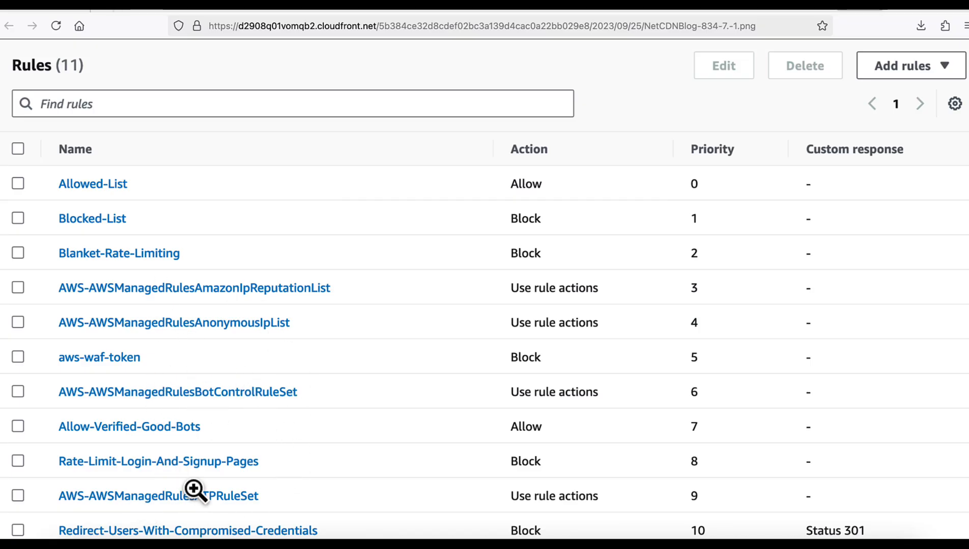